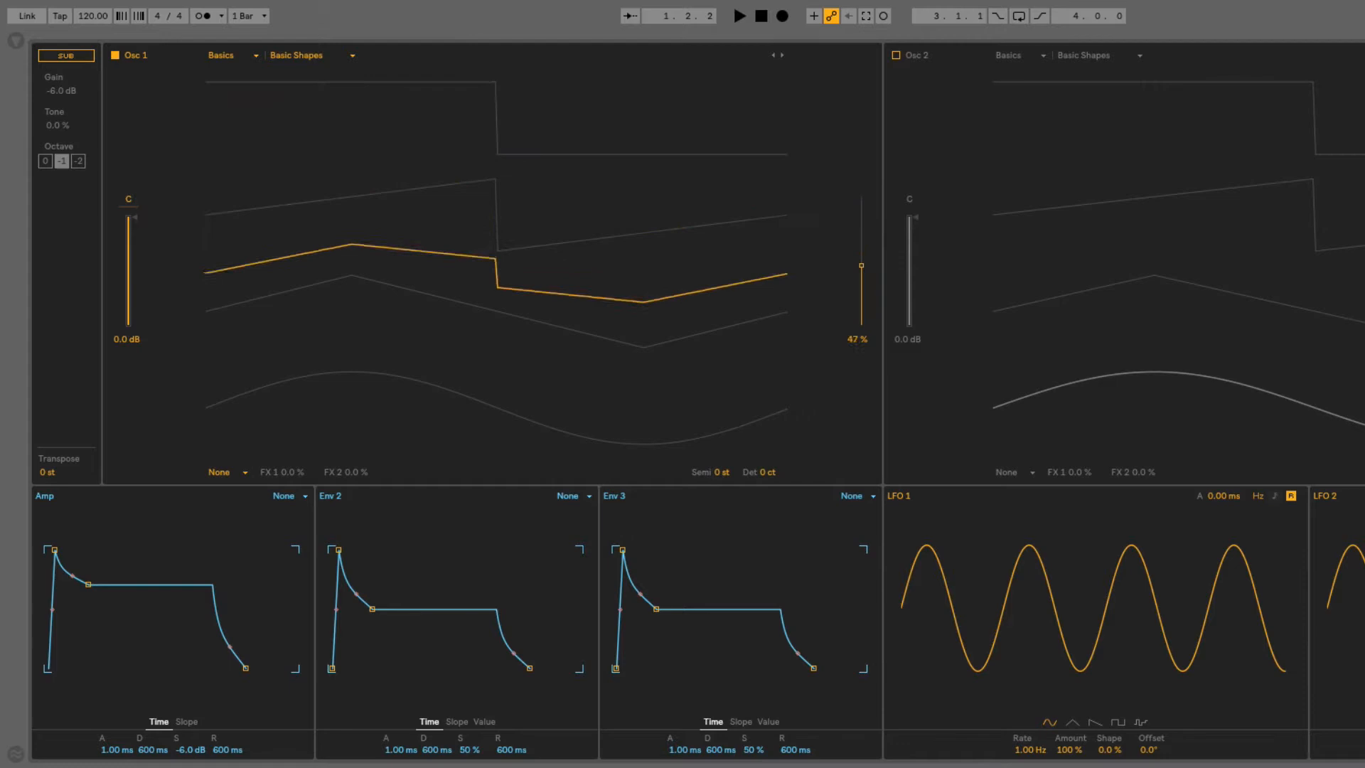
# Audition Osc 1's wavetable position through triangle and saw shapes, settling around 47%
pyautogui.moveTo(861, 266); pyautogui.dragTo(860, 283)
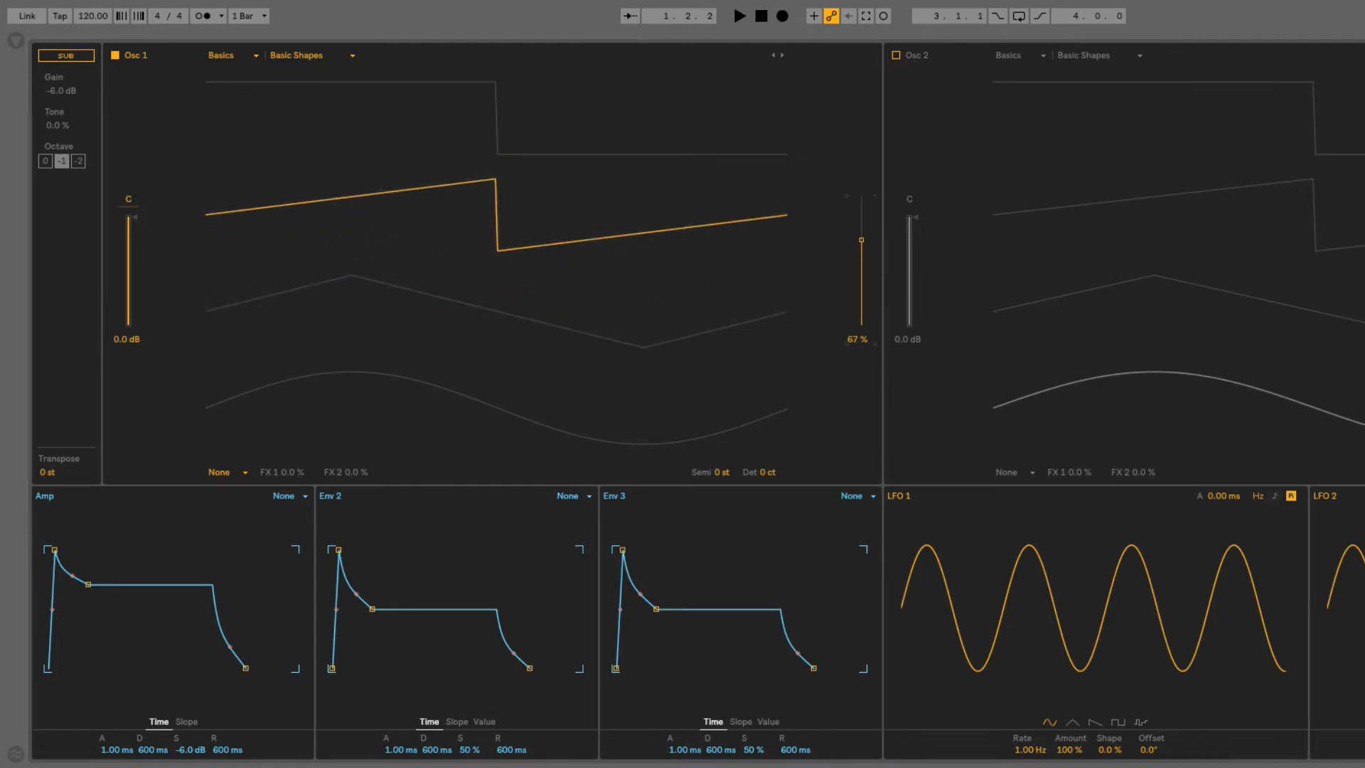
pyautogui.moveTo(860, 240); pyautogui.dragTo(860, 287)
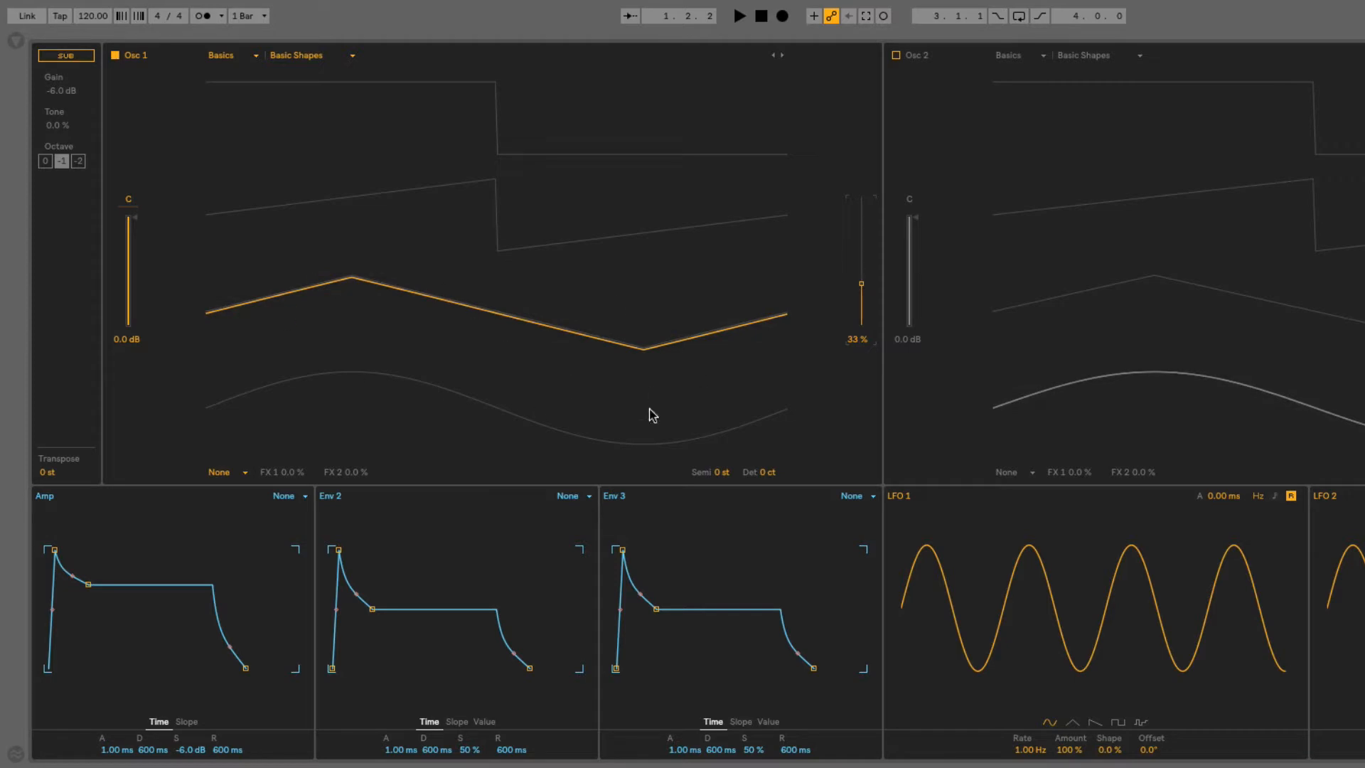
pyautogui.moveTo(583, 293)
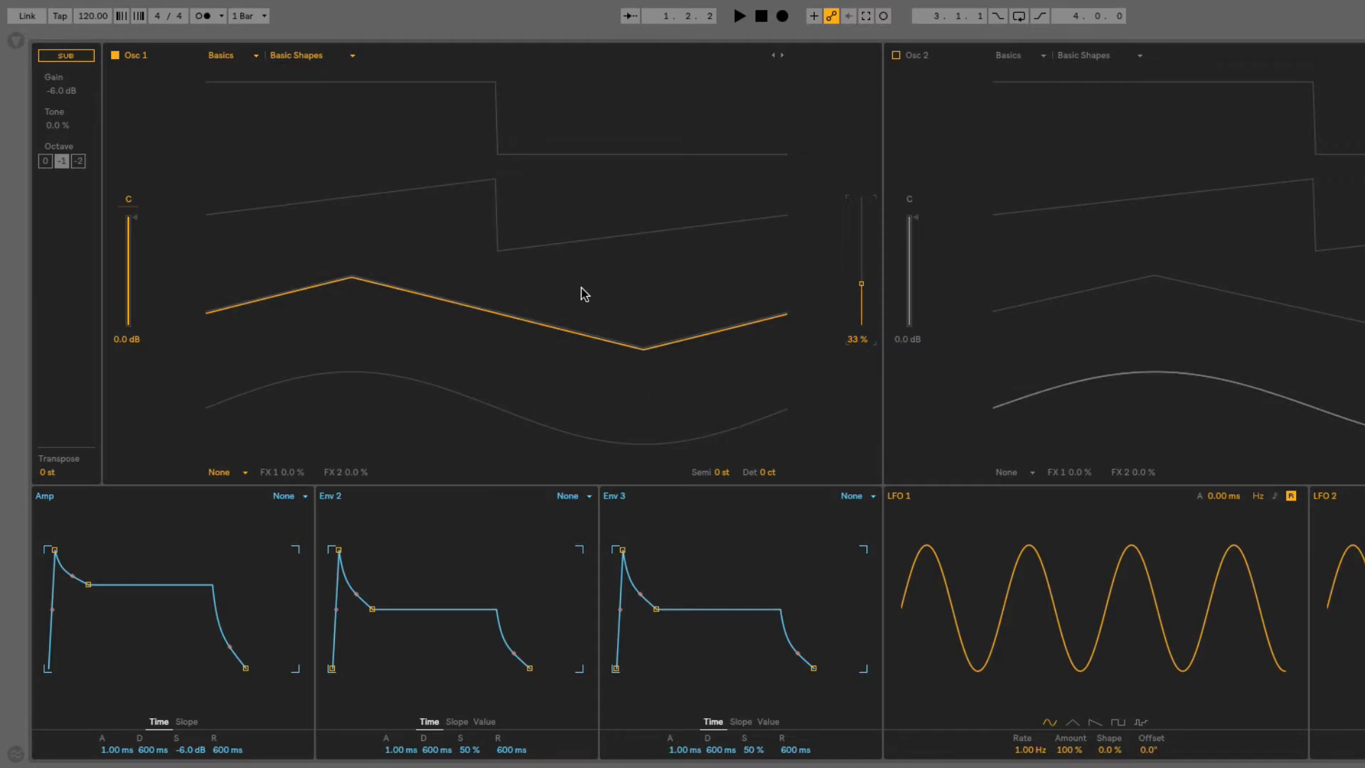
pyautogui.moveTo(378, 303)
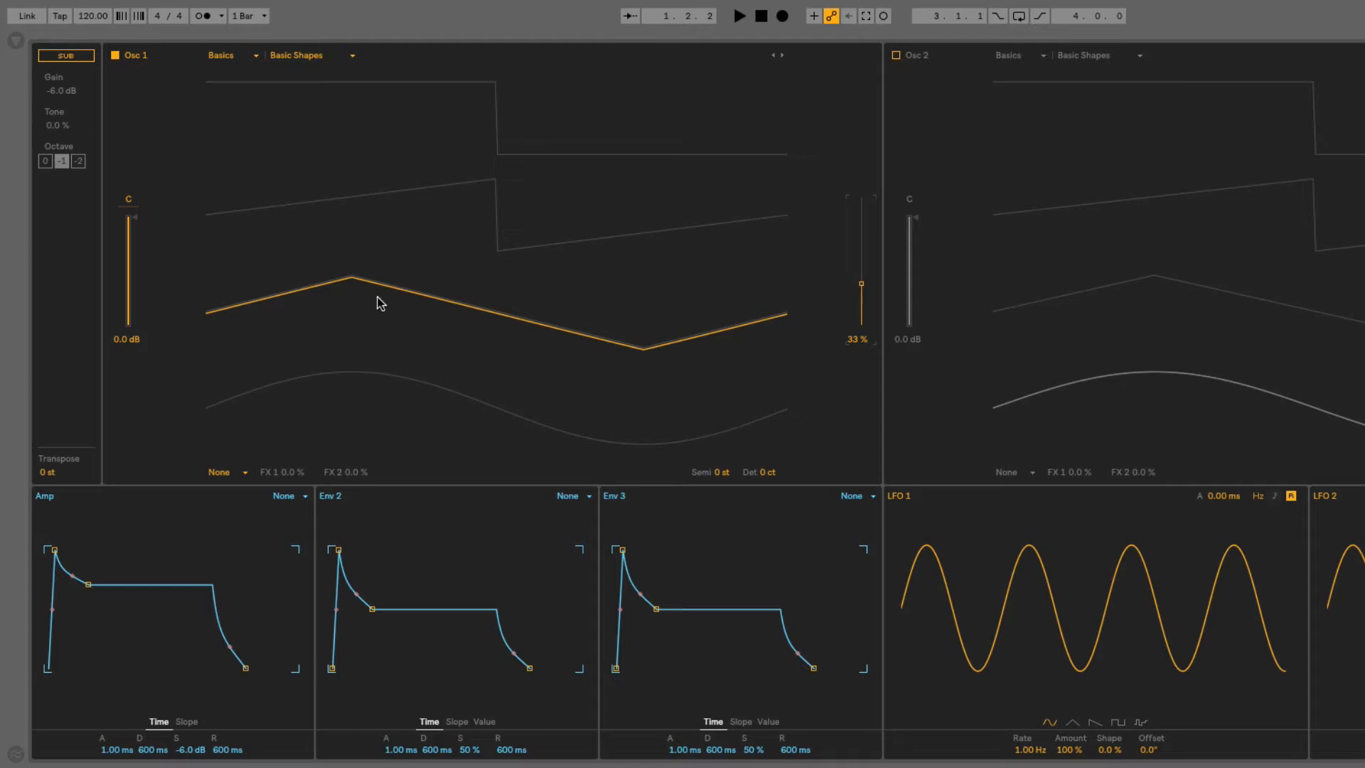
pyautogui.moveTo(537, 311)
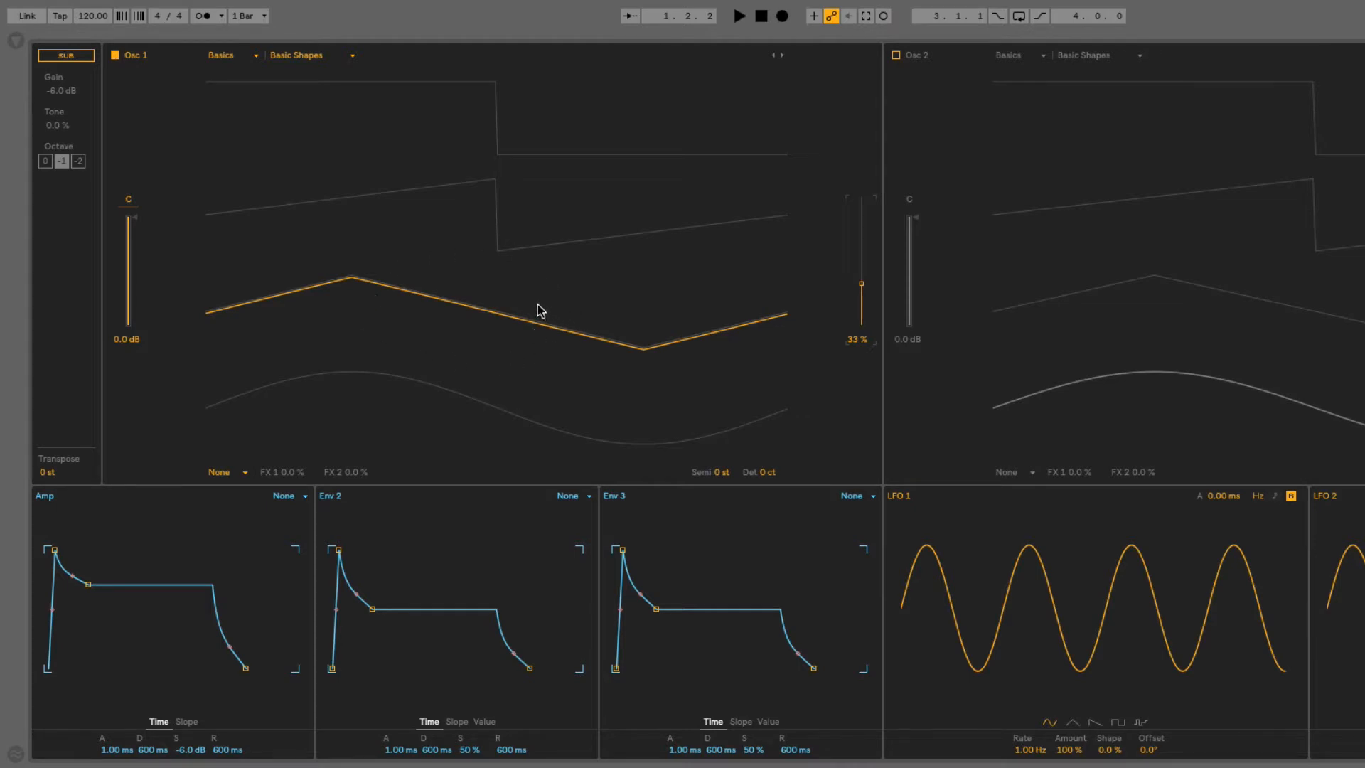
pyautogui.moveTo(862, 285); pyautogui.dragTo(862, 223)
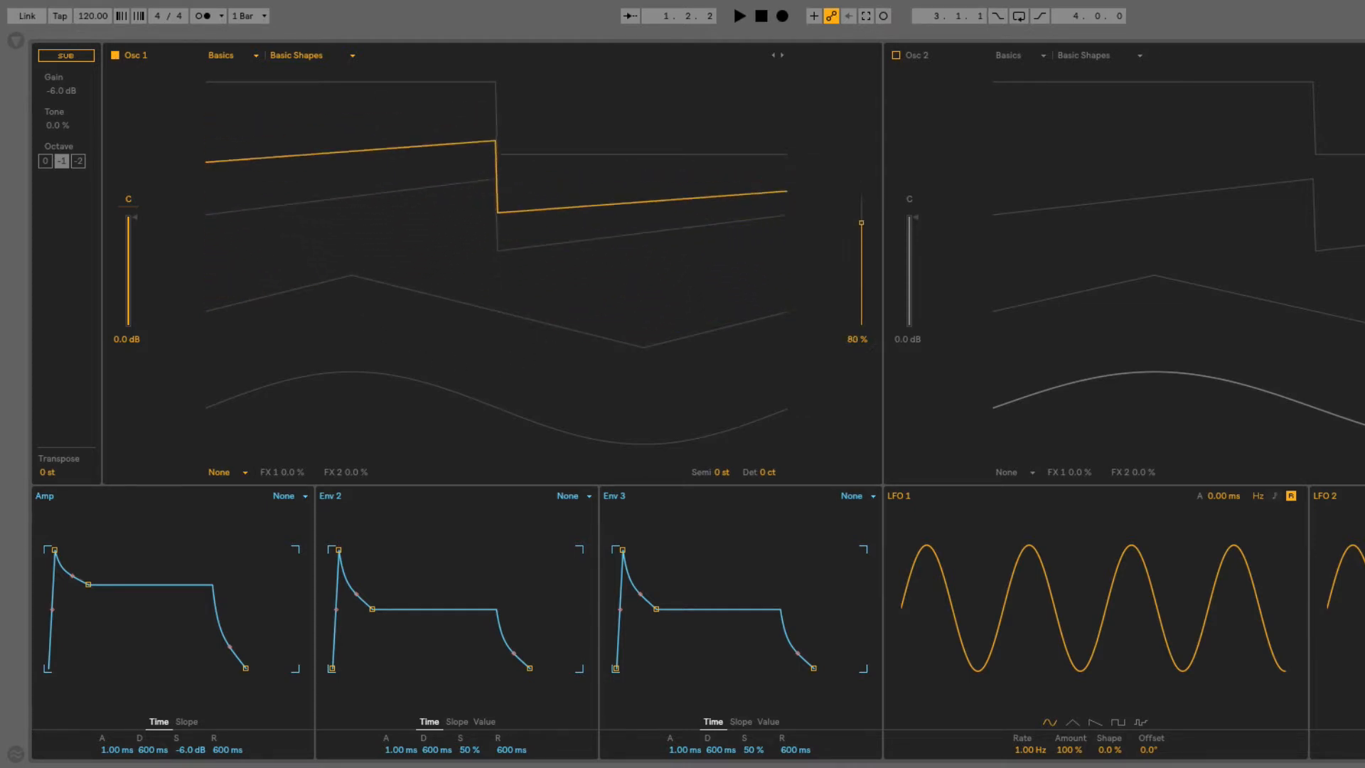
pyautogui.moveTo(861, 224); pyautogui.dragTo(860, 266)
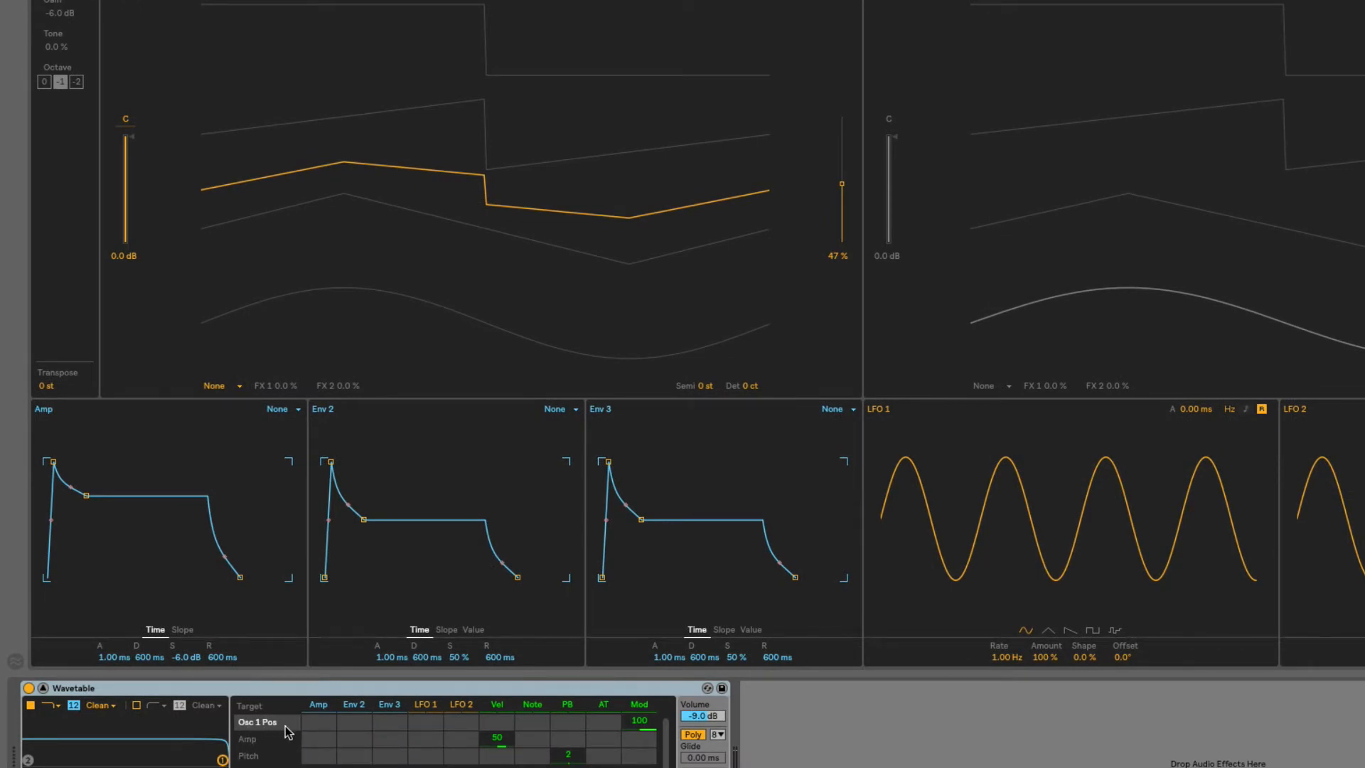
# Tune Osc 1 down 24 semitones and step its wavetable from Basic Shapes toward Sub 2
pyautogui.click(319, 738)
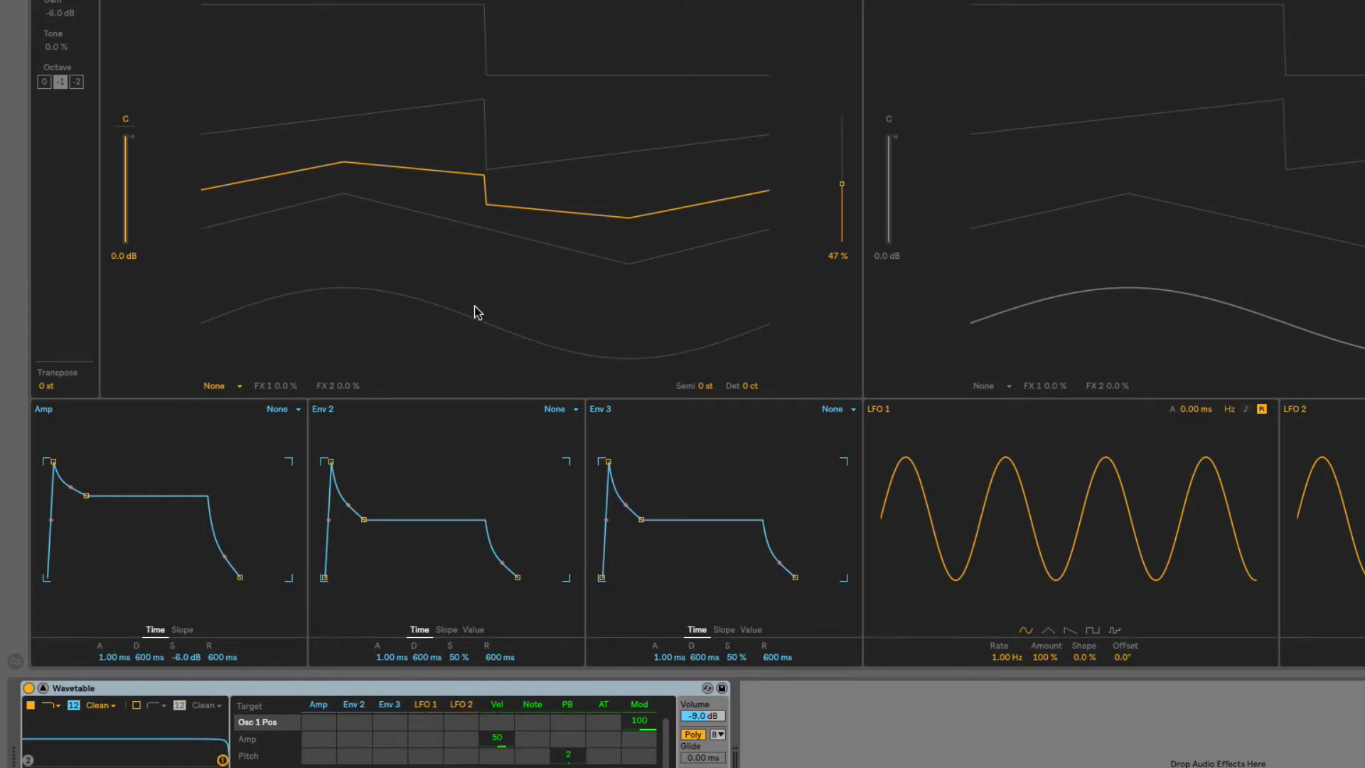
pyautogui.click(354, 723)
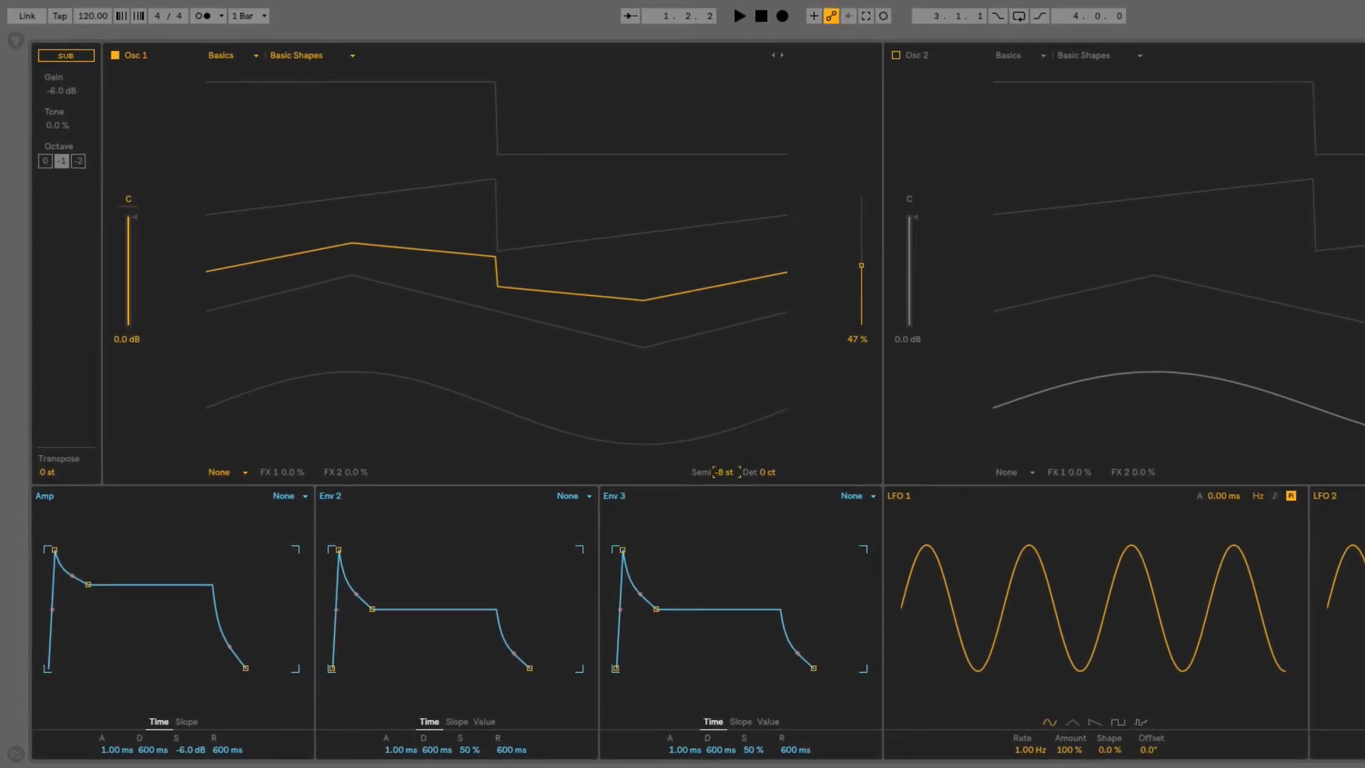
pyautogui.moveTo(723, 472); pyautogui.dragTo(722, 488)
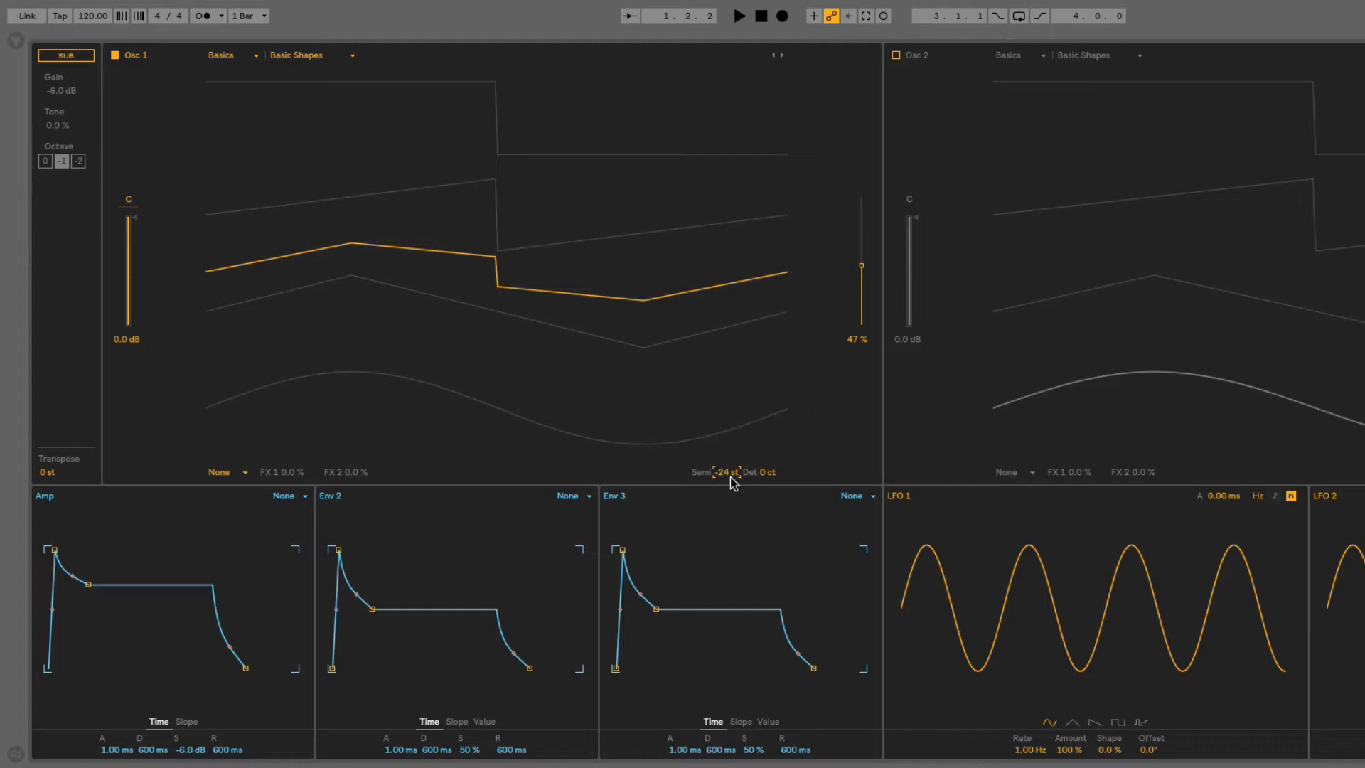
pyautogui.moveTo(421, 114)
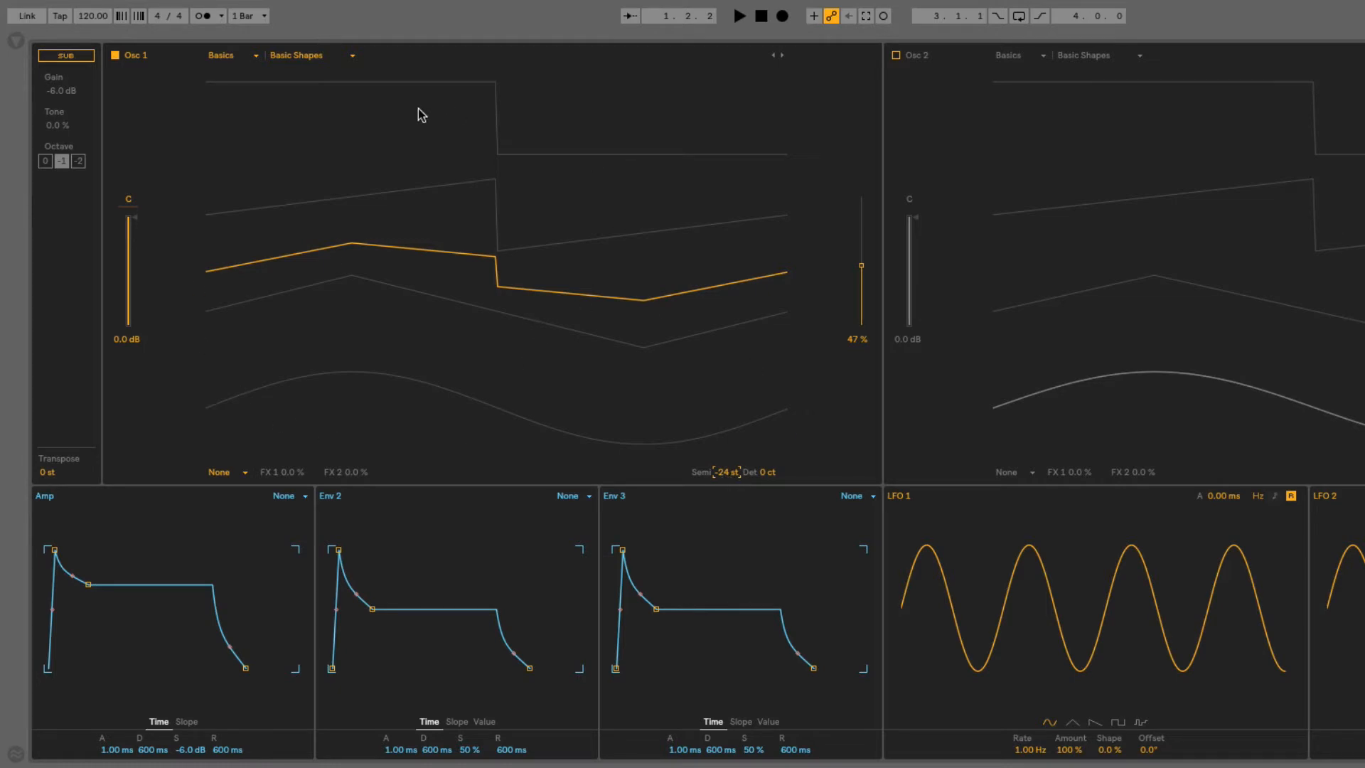
pyautogui.moveTo(782, 64)
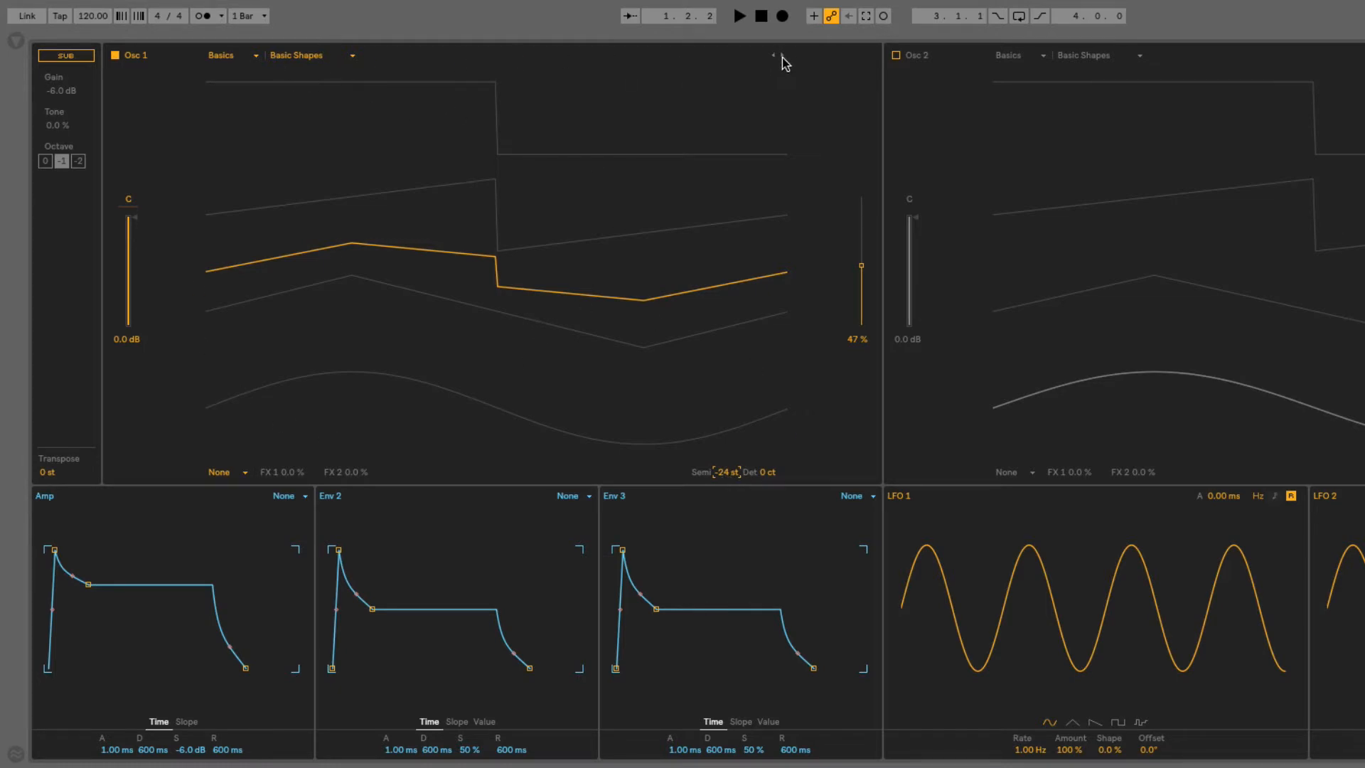
pyautogui.click(301, 55)
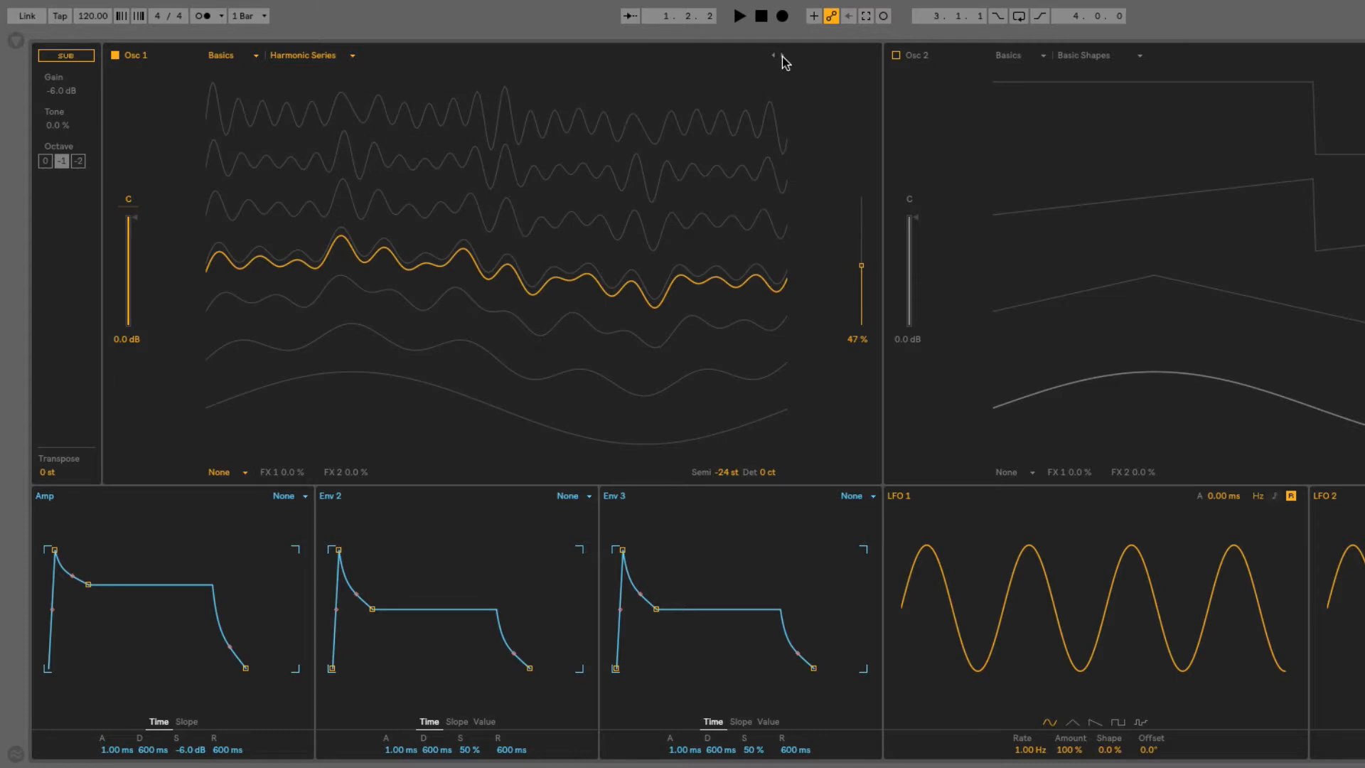
pyautogui.click(303, 55)
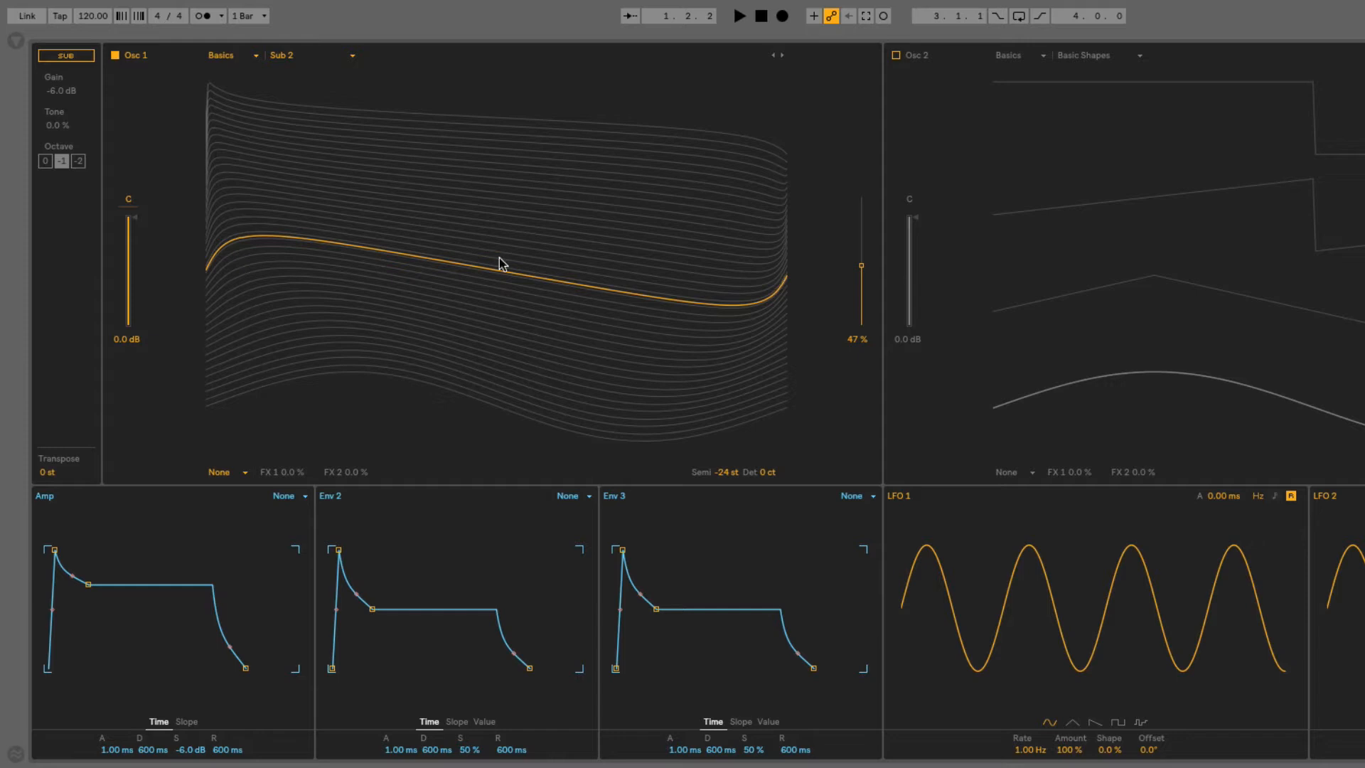
pyautogui.moveTo(356, 566)
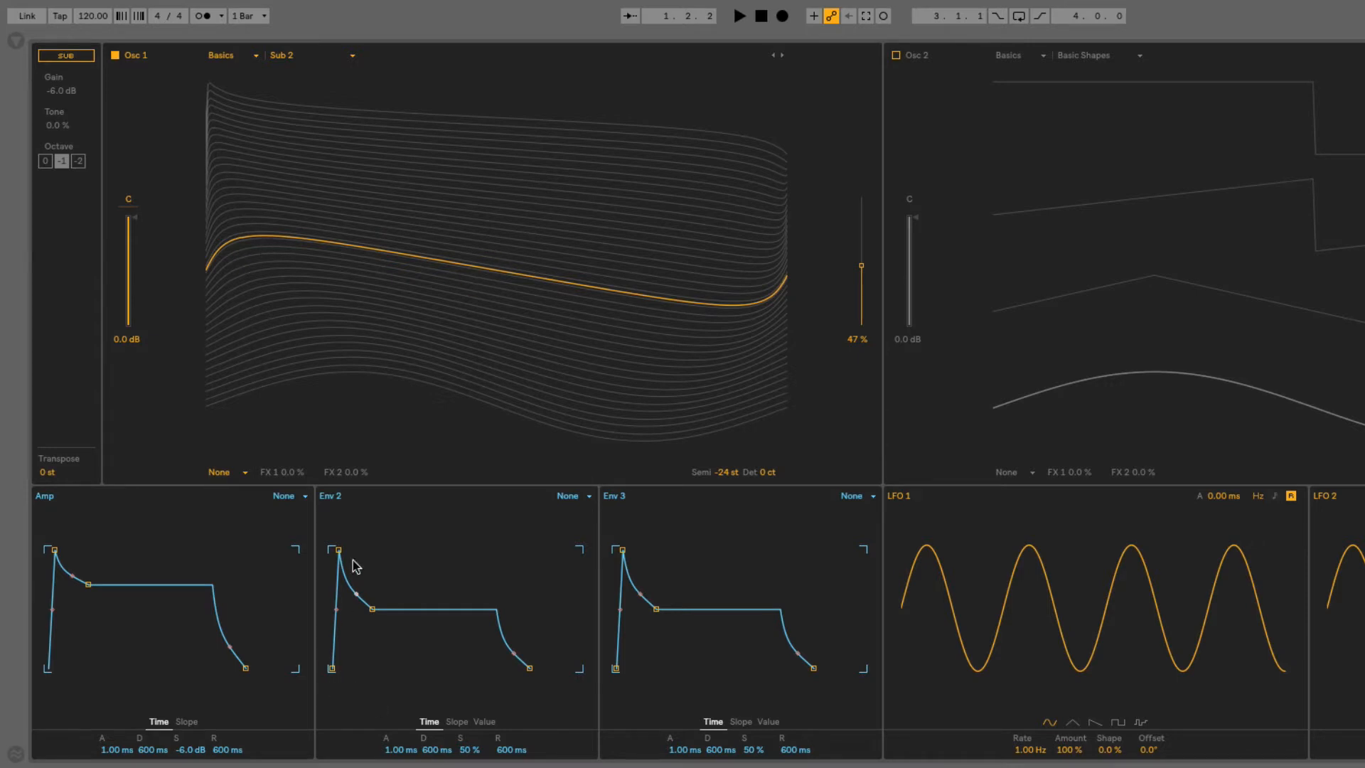
pyautogui.moveTo(451, 102)
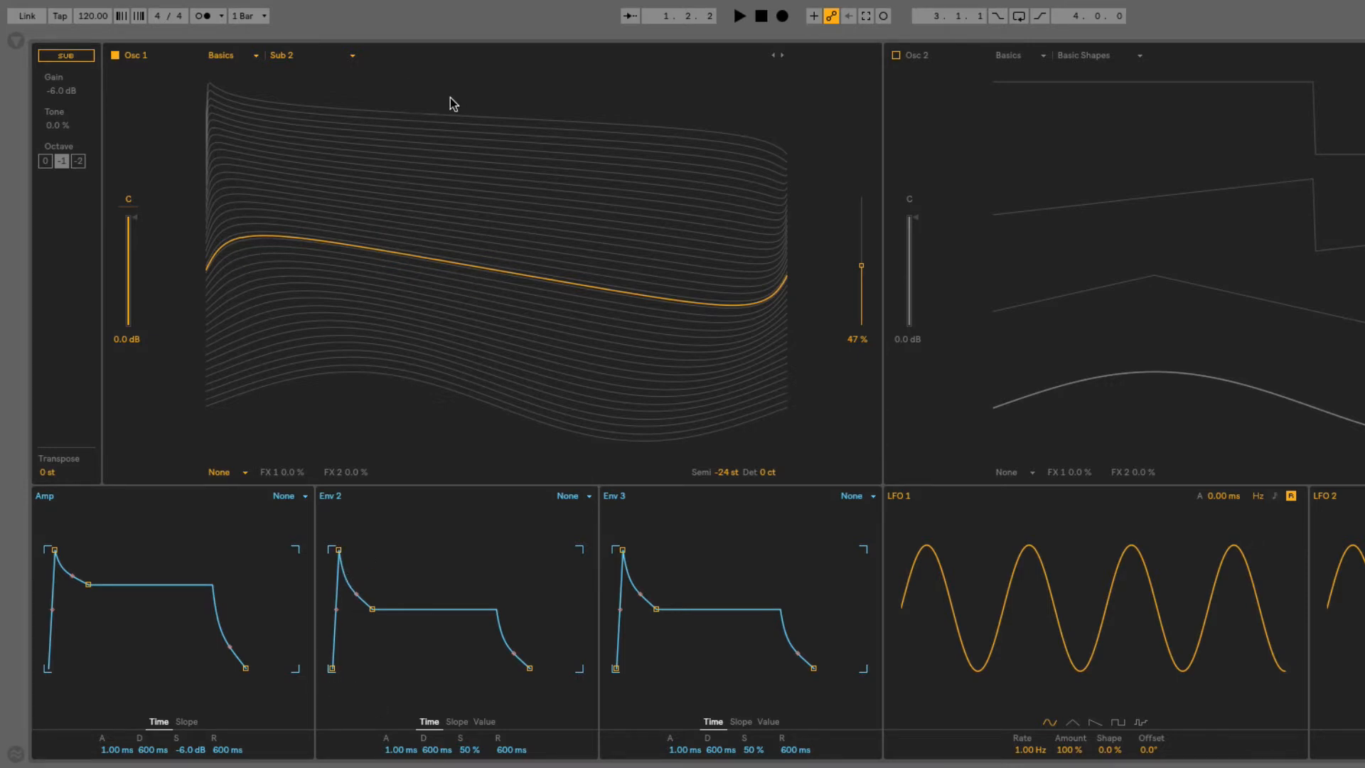
pyautogui.moveTo(435, 505)
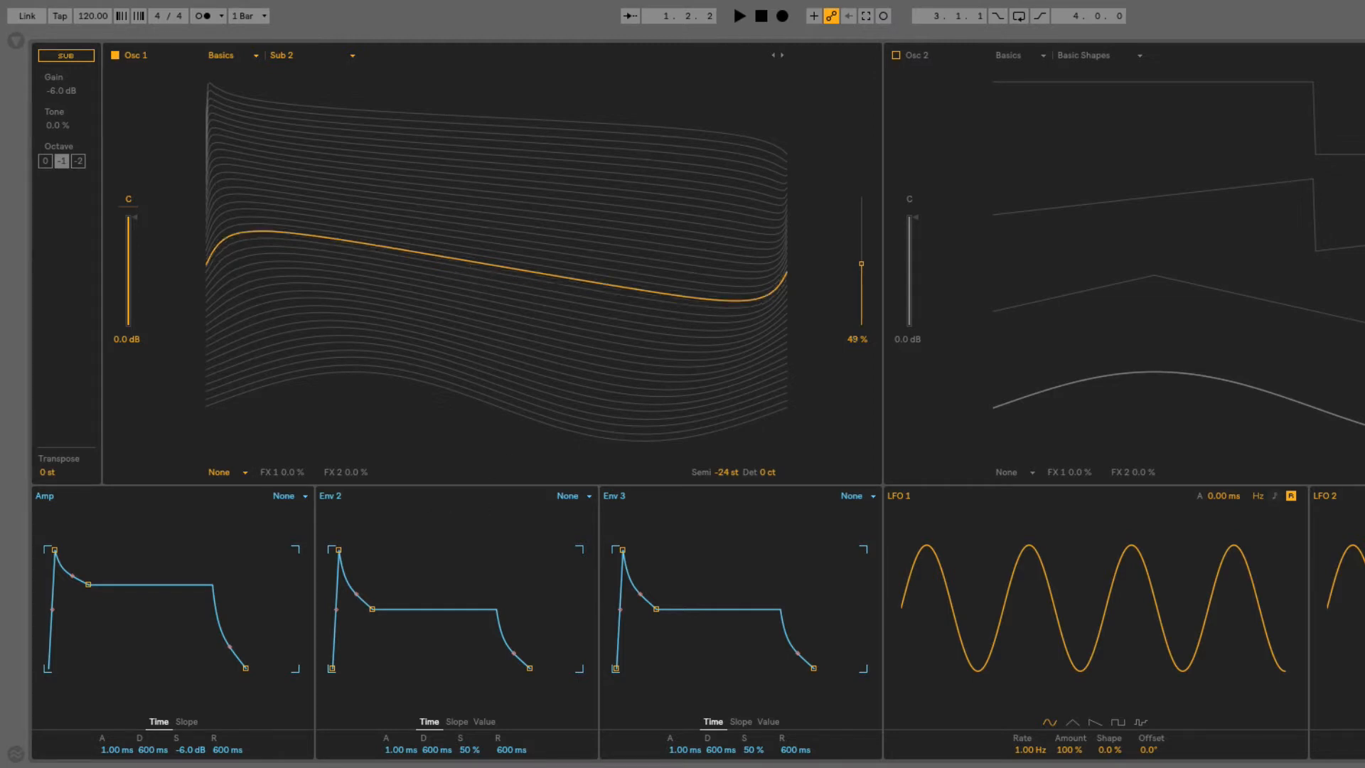
# Bring Osc 1's wavetable position down to 0%, the first Sub 2 frame
pyautogui.moveTo(861, 264); pyautogui.dragTo(861, 323)
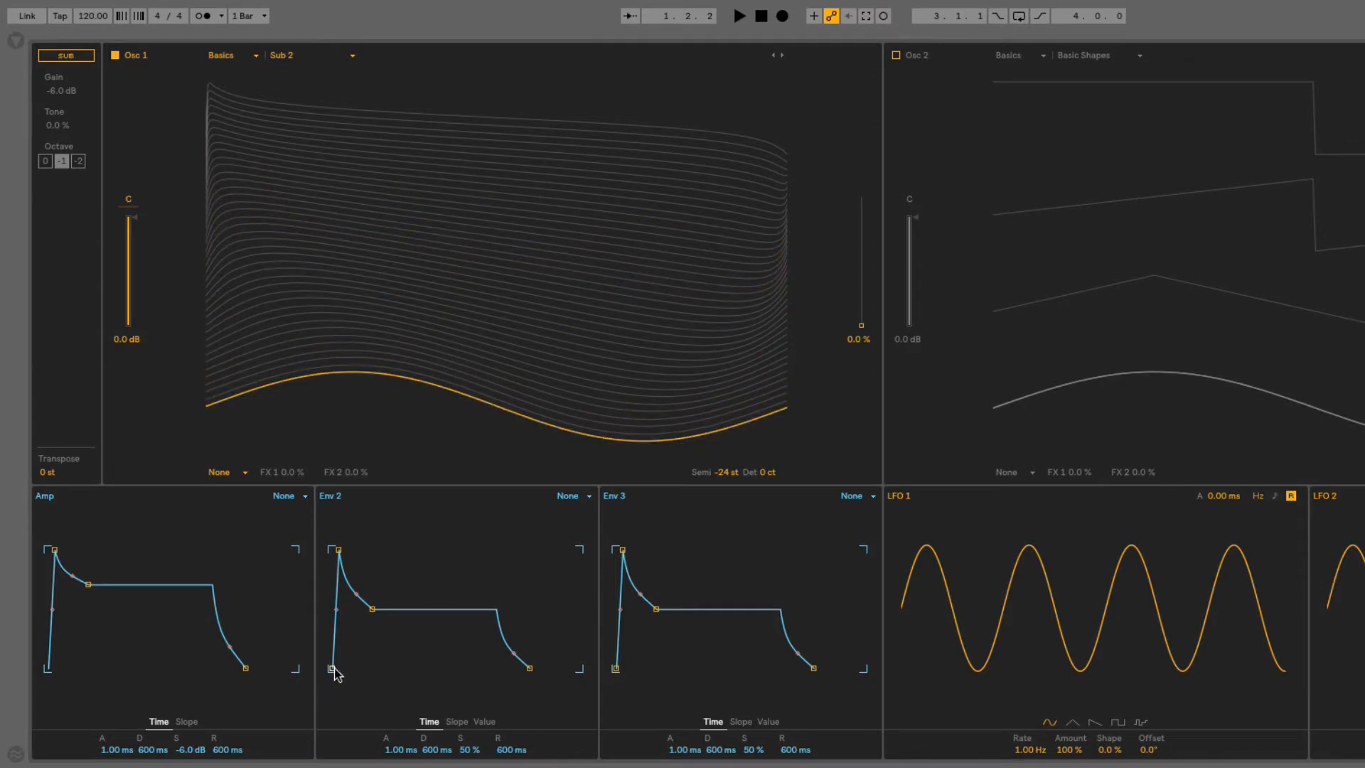
pyautogui.moveTo(450, 219)
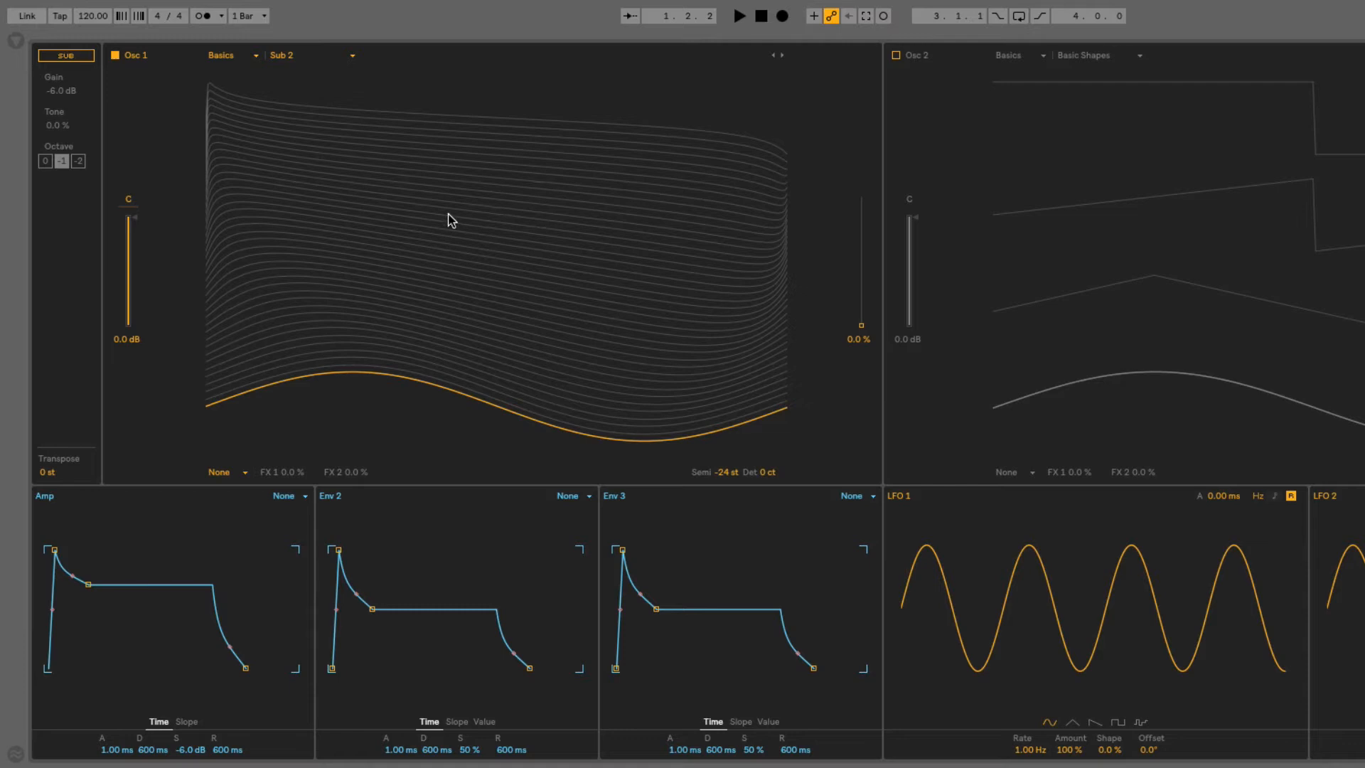
pyautogui.moveTo(489, 214)
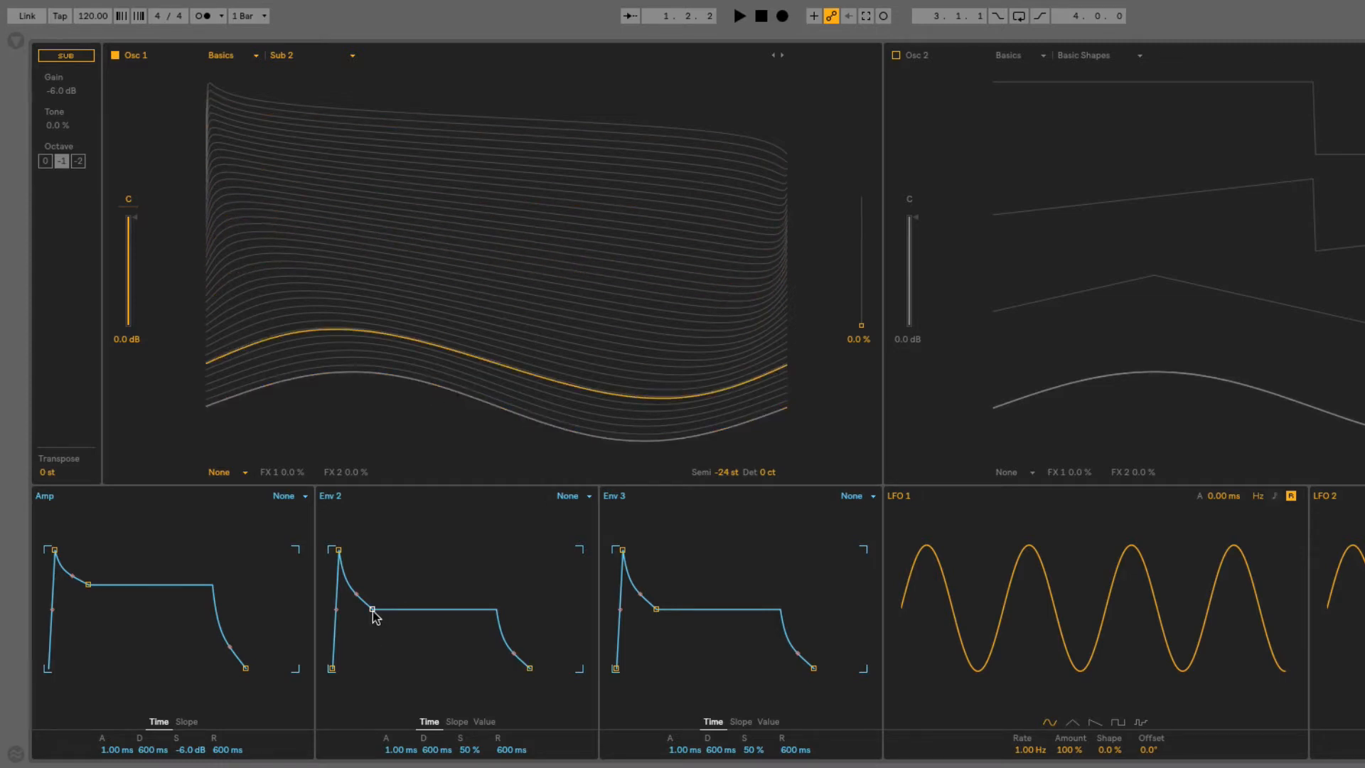
# Set Env 2 to zero sustain with a decay of about 1.04 s
pyautogui.moveTo(371, 610); pyautogui.dragTo(377, 668)
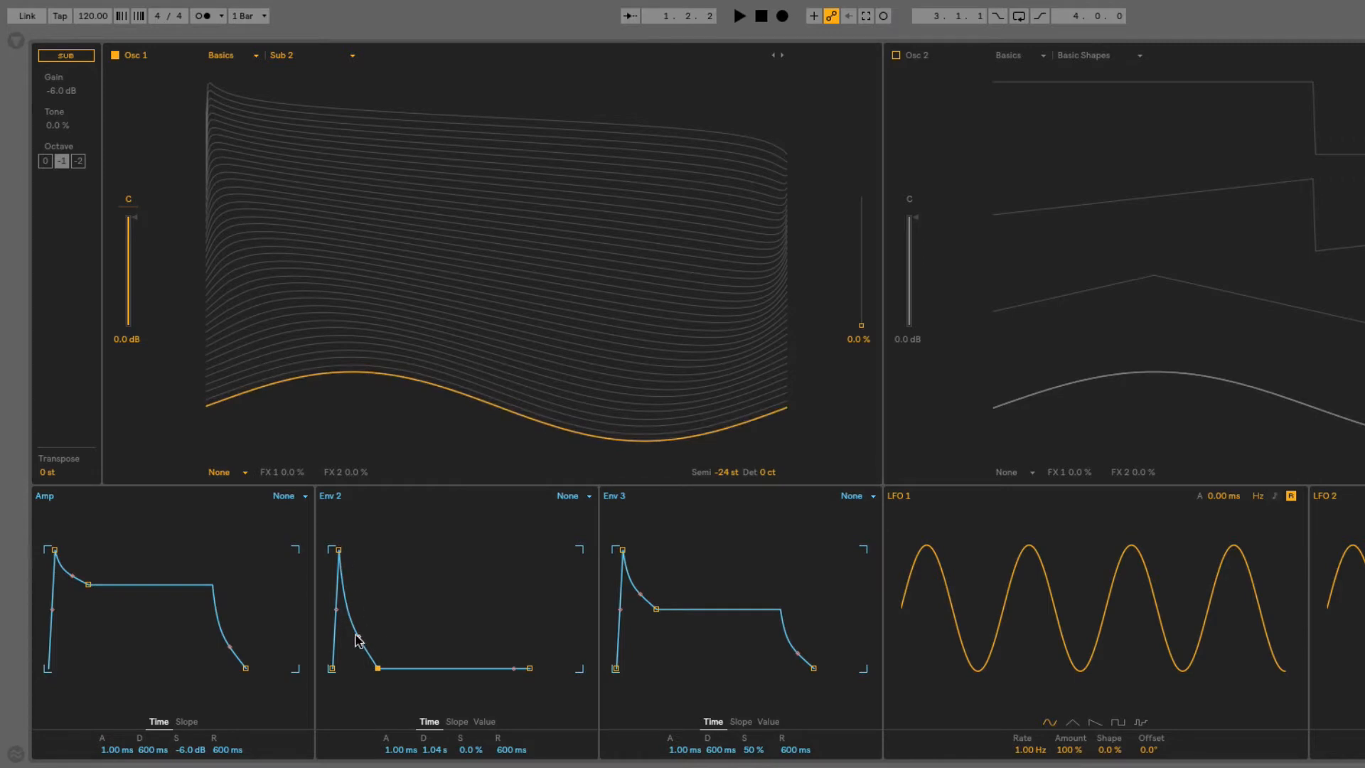
pyautogui.moveTo(357, 635); pyautogui.dragTo(378, 668)
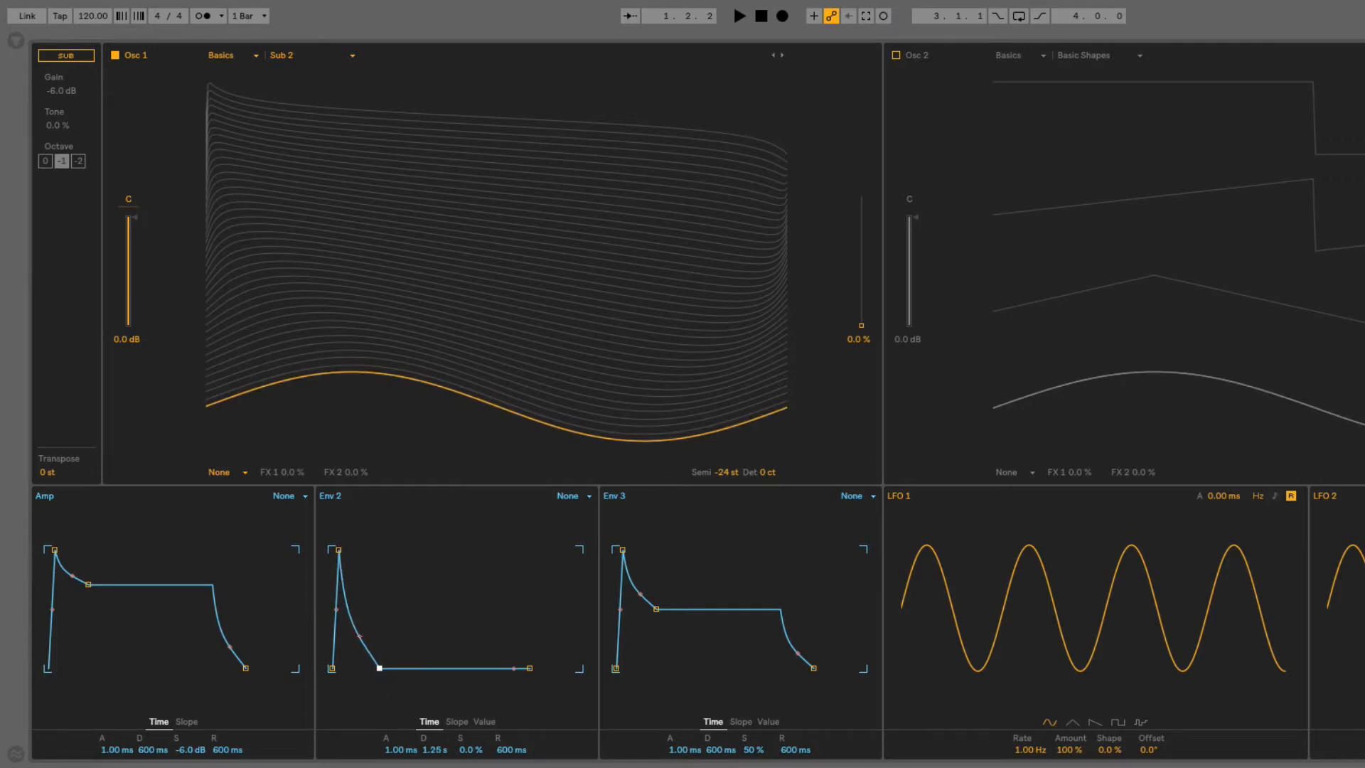
pyautogui.moveTo(378, 669); pyautogui.dragTo(385, 669)
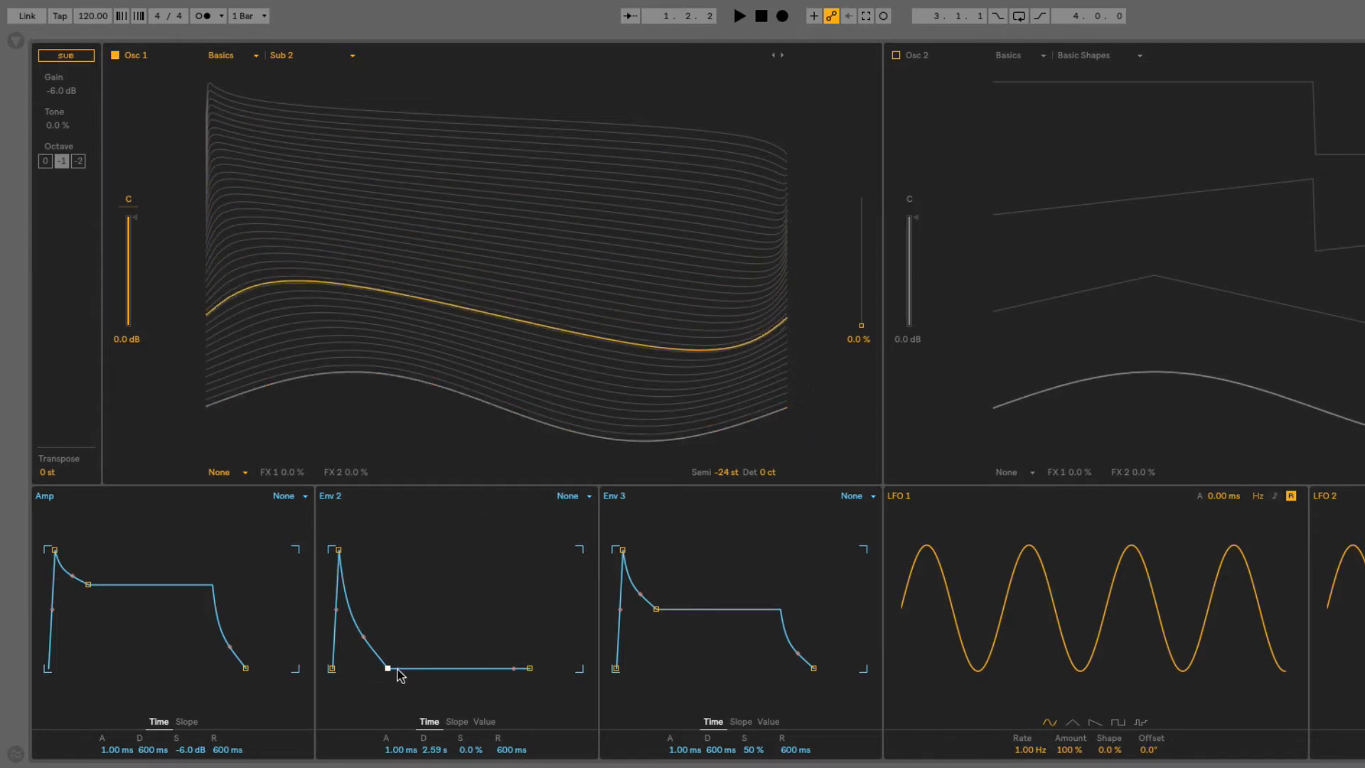
pyautogui.moveTo(387, 668); pyautogui.dragTo(397, 668)
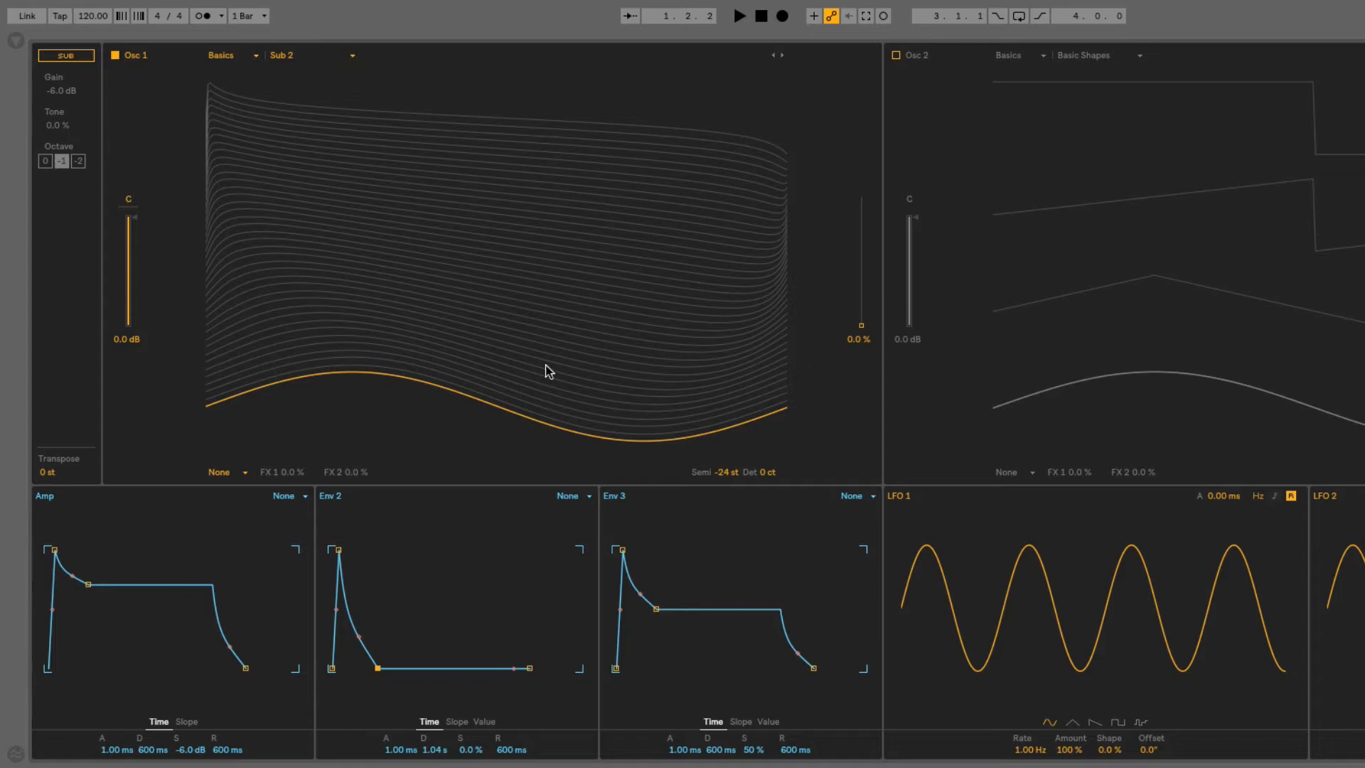
pyautogui.moveTo(435, 145)
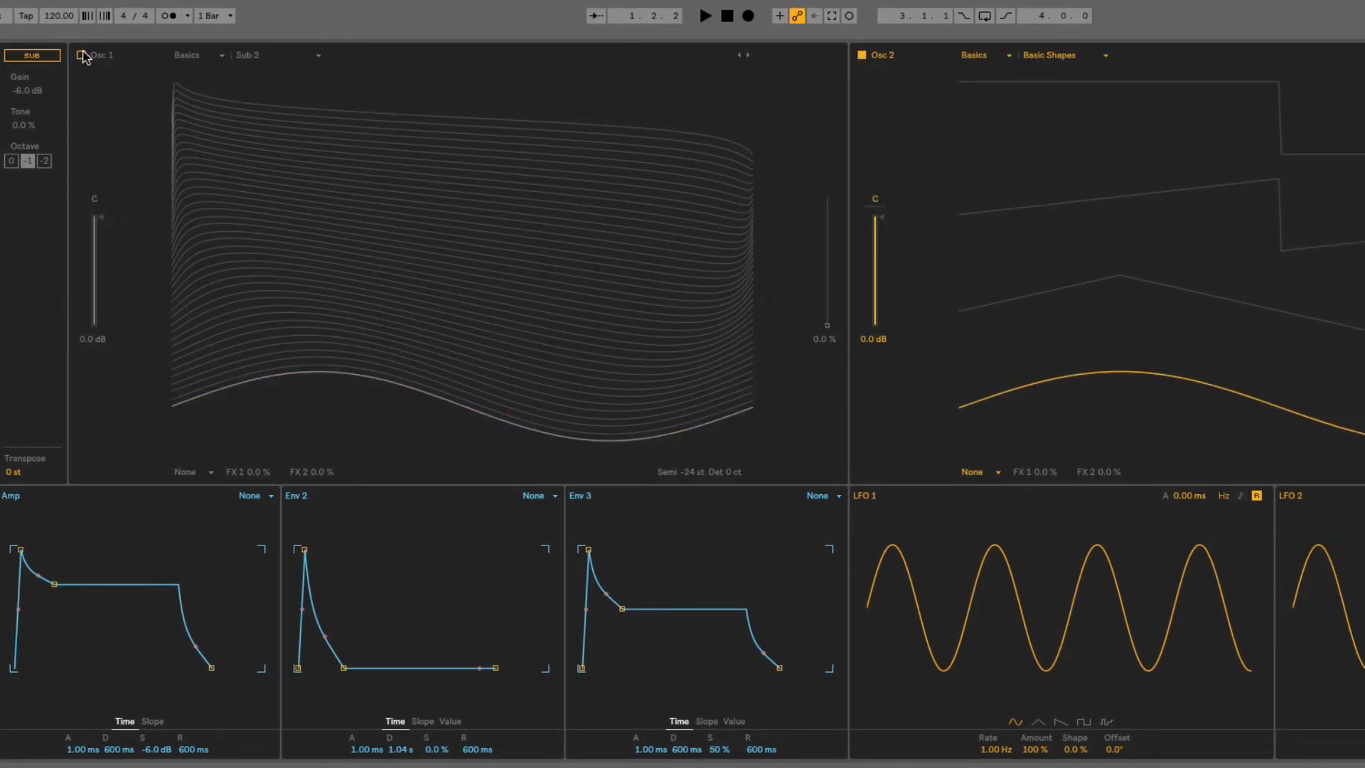
# Give Osc 2 the Sub 2 wavetable and tune it down 12 semitones
pyautogui.click(1054, 55)
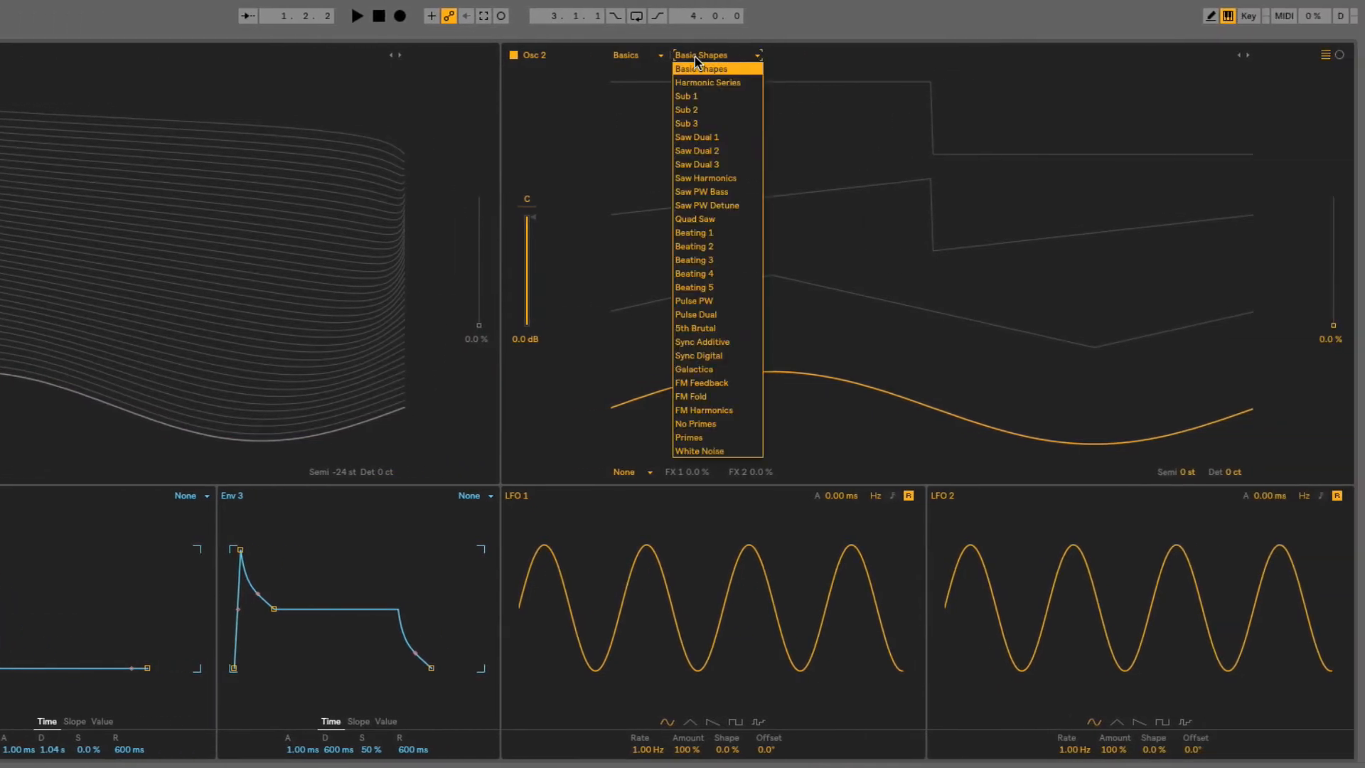
pyautogui.moveTo(709, 110)
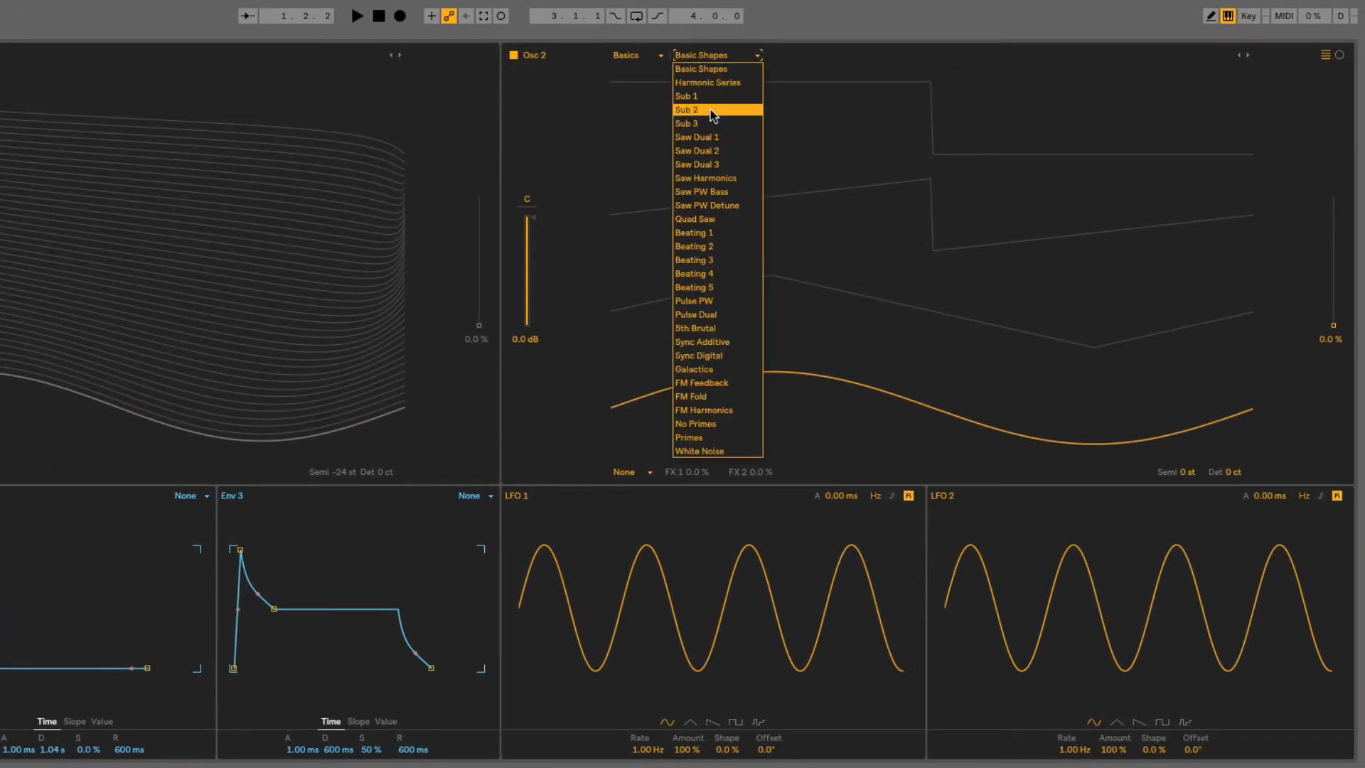
pyautogui.click(687, 109)
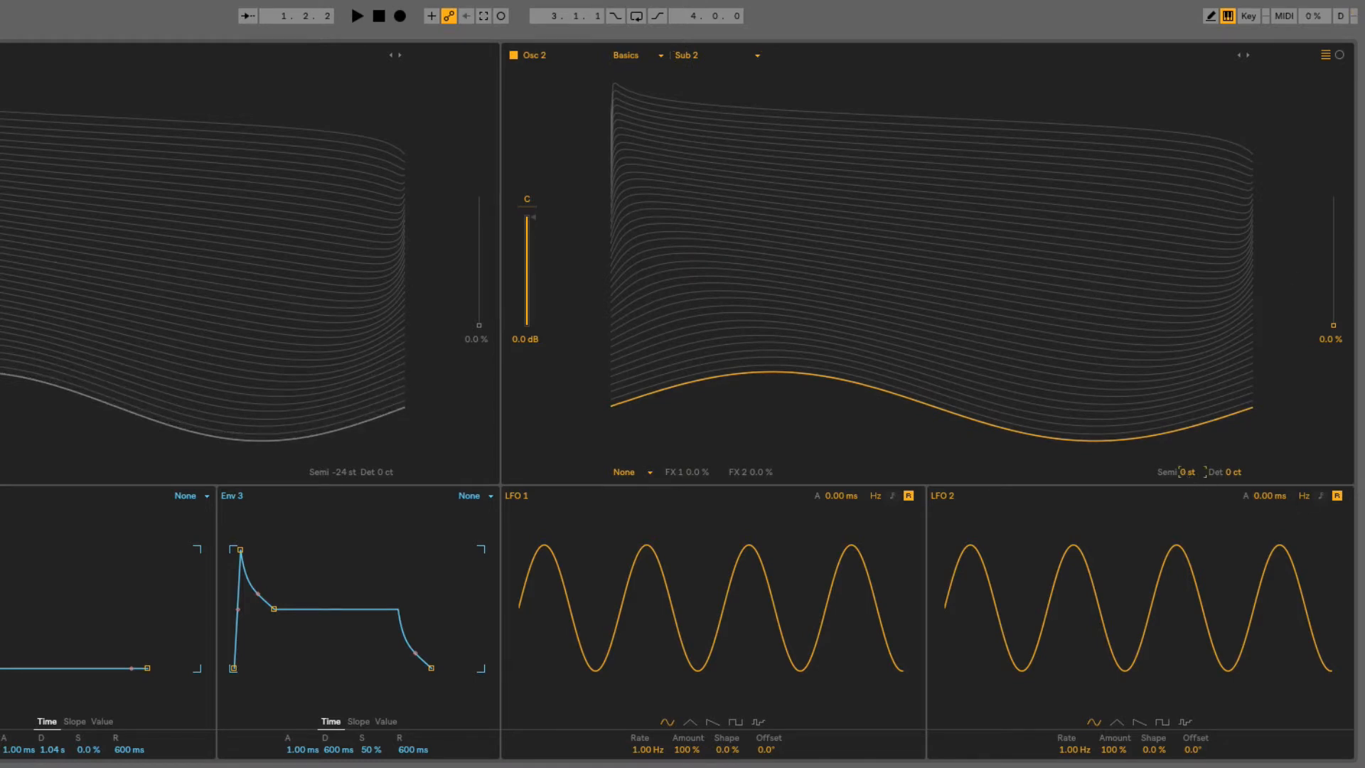
pyautogui.moveTo(1192, 472); pyautogui.dragTo(1192, 481)
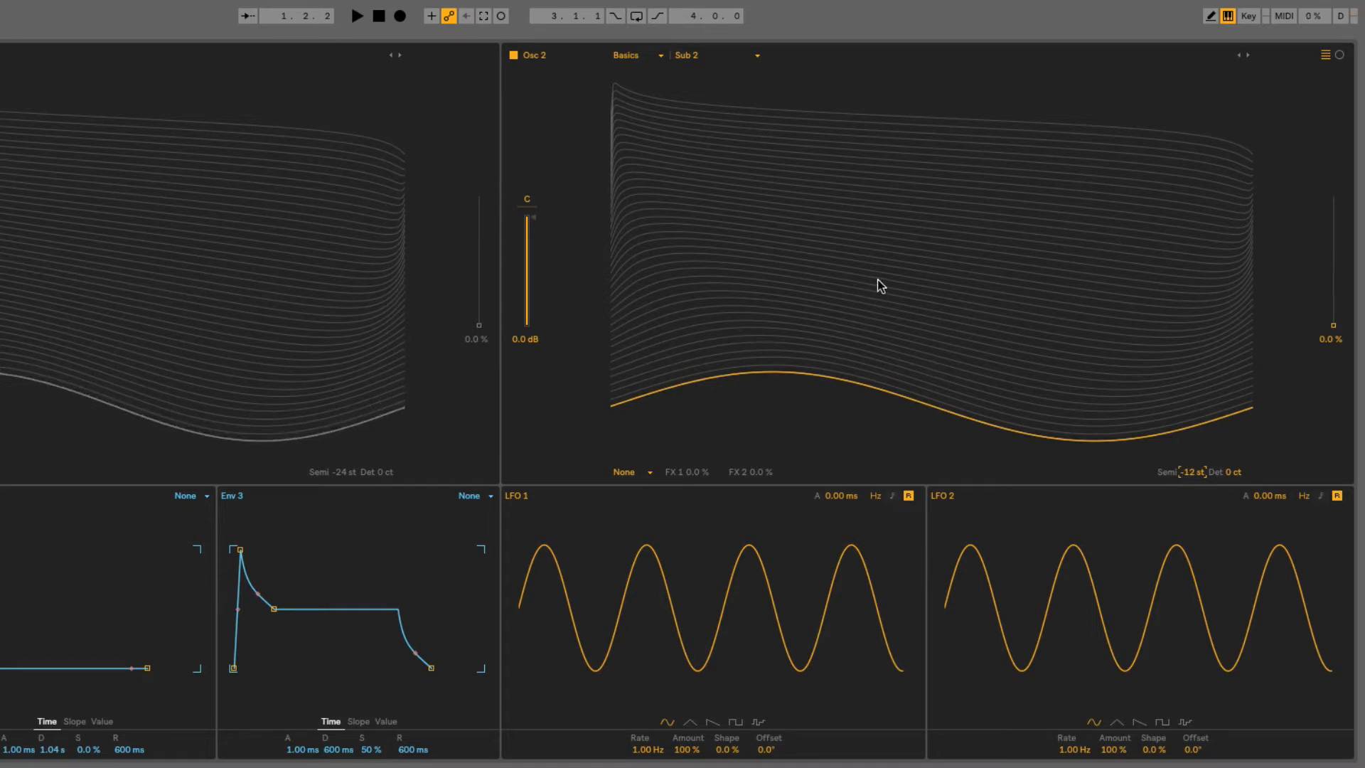
pyautogui.moveTo(666, 482)
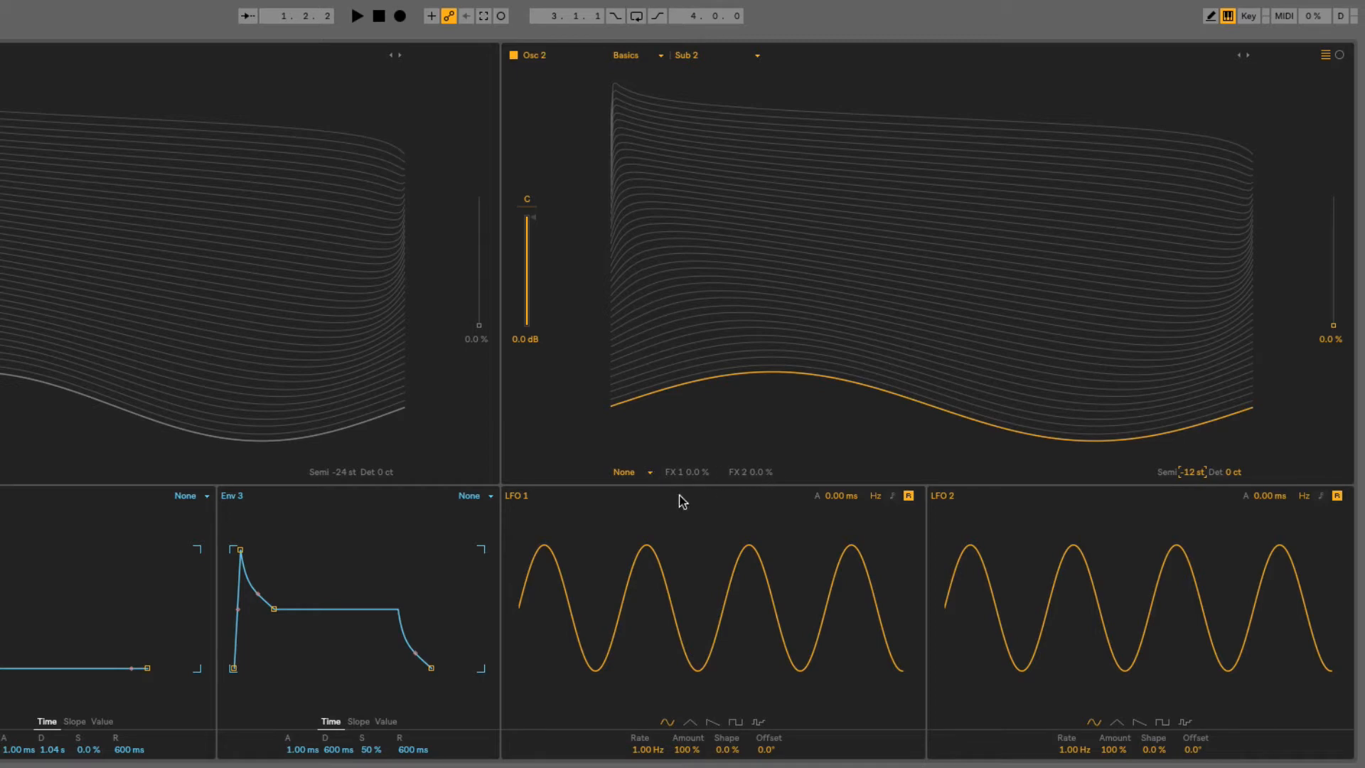
# Set Osc 2's effect mode to FM at 100% amount, leaving its wavetable position at 0%
pyautogui.click(630, 472)
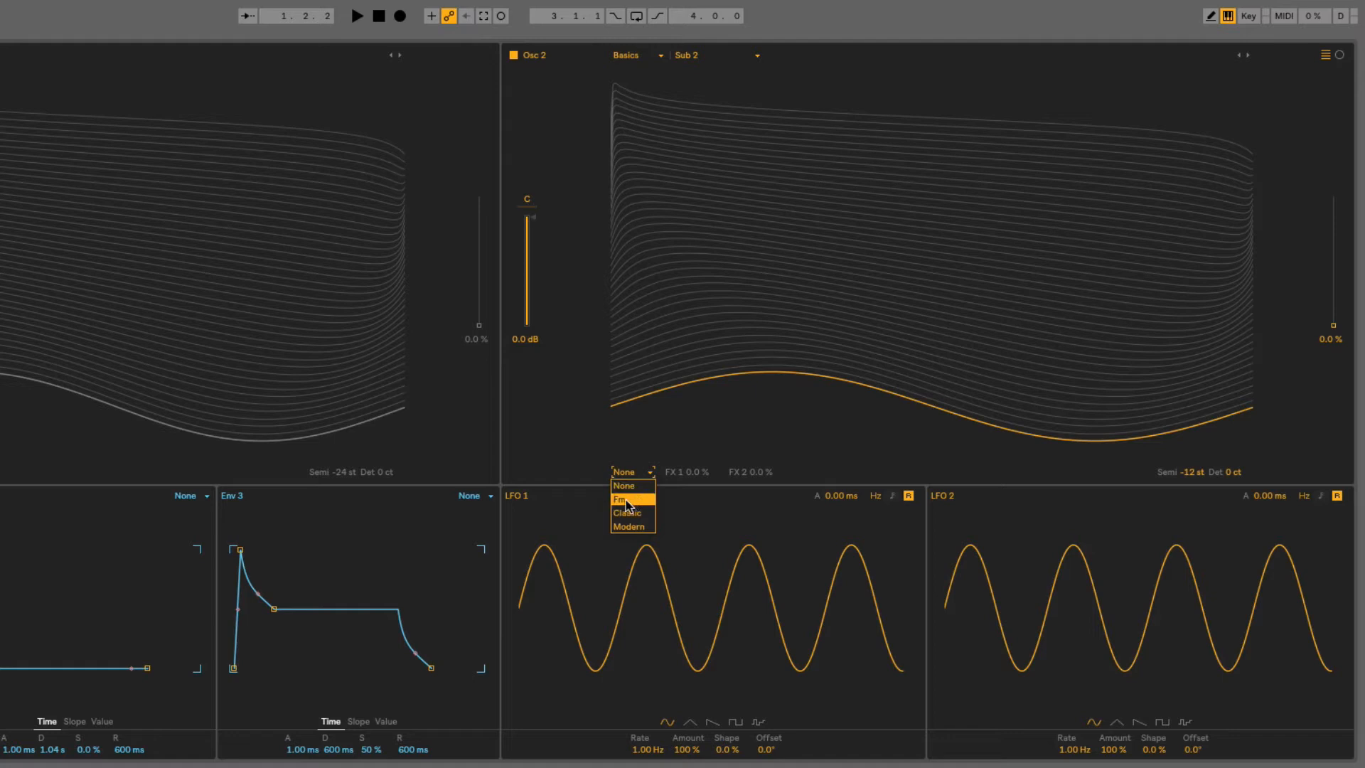
pyautogui.click(620, 499)
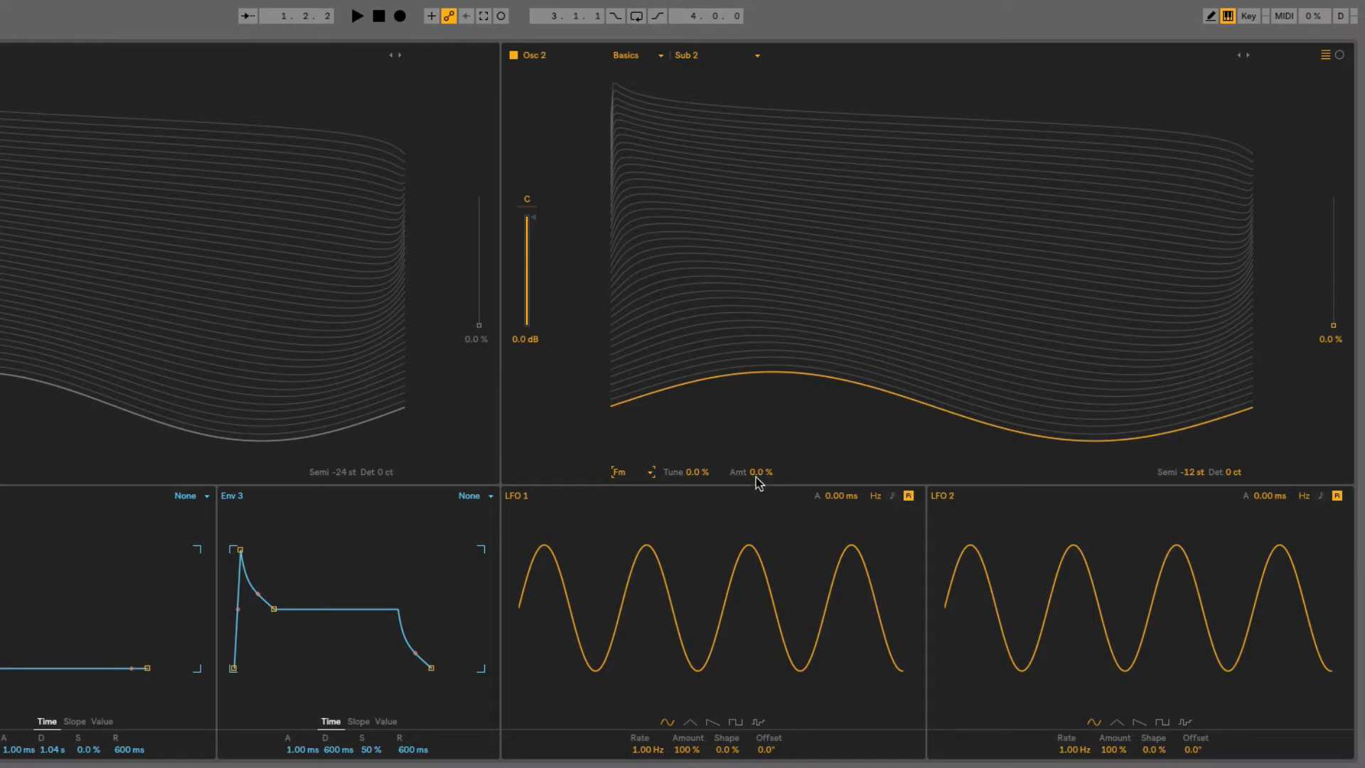
pyautogui.moveTo(792, 480)
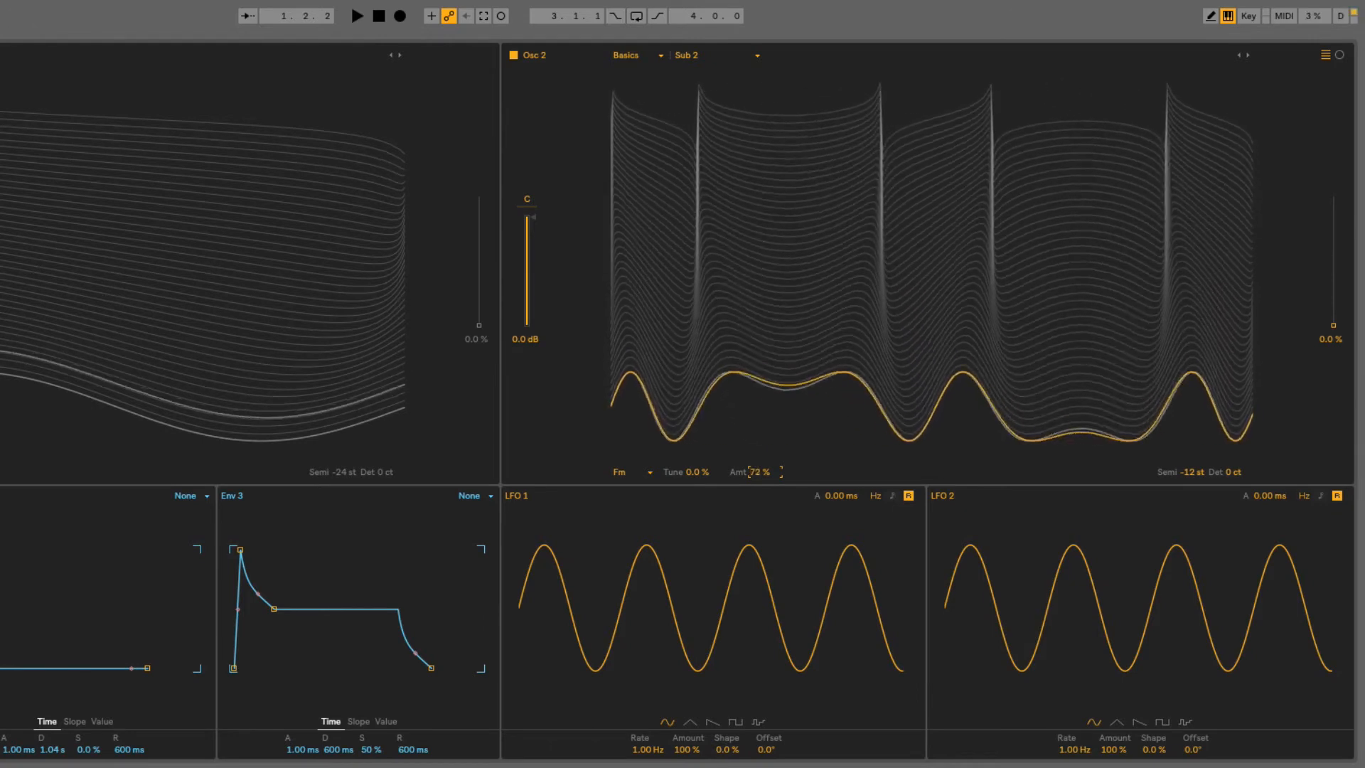
pyautogui.moveTo(764, 472); pyautogui.dragTo(763, 487)
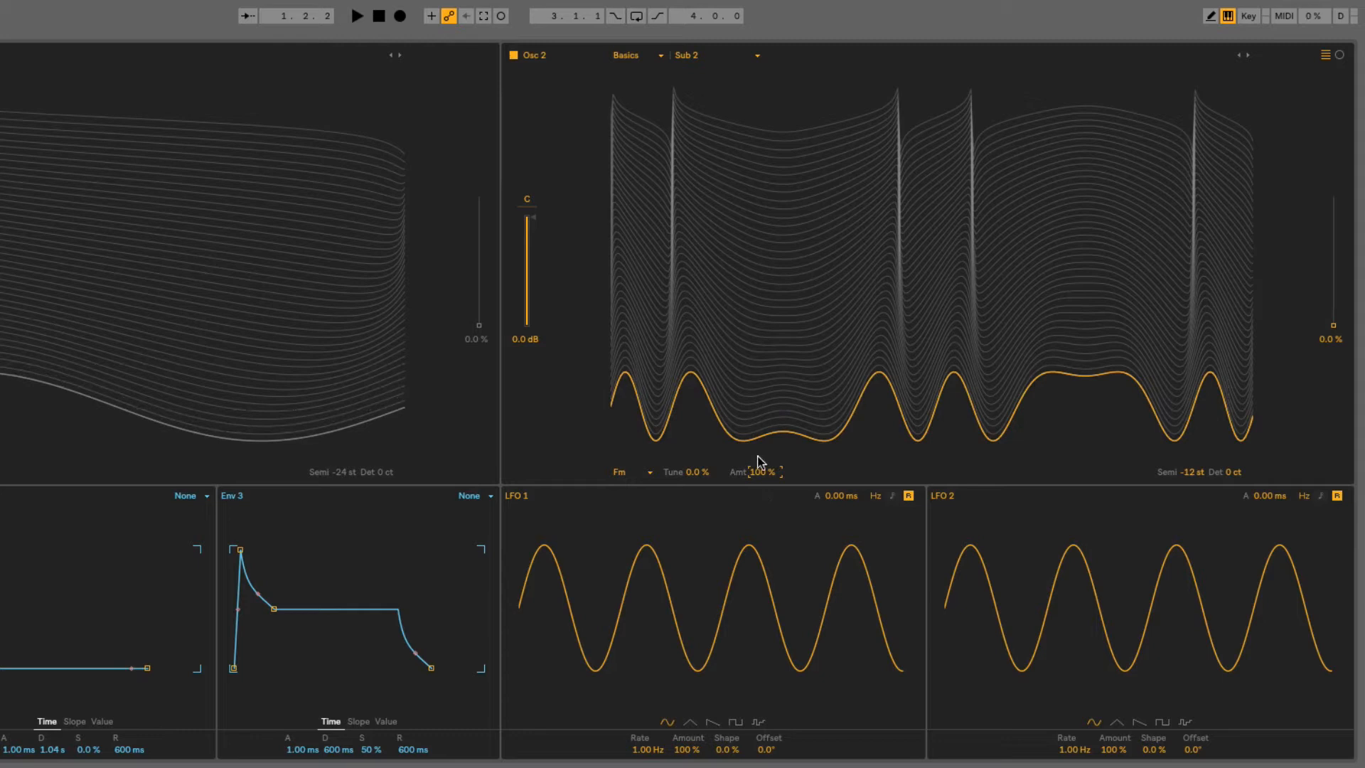
pyautogui.moveTo(1026, 365)
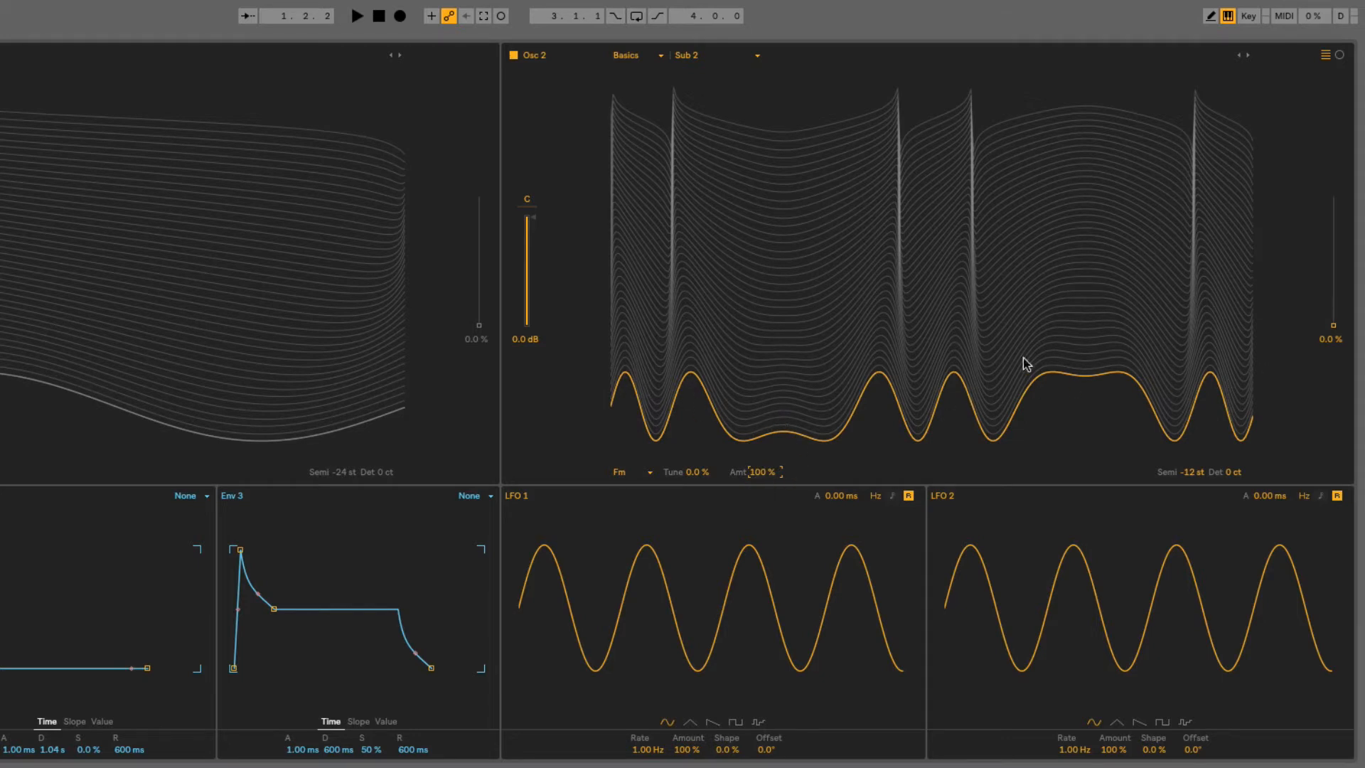
pyautogui.moveTo(1200, 386)
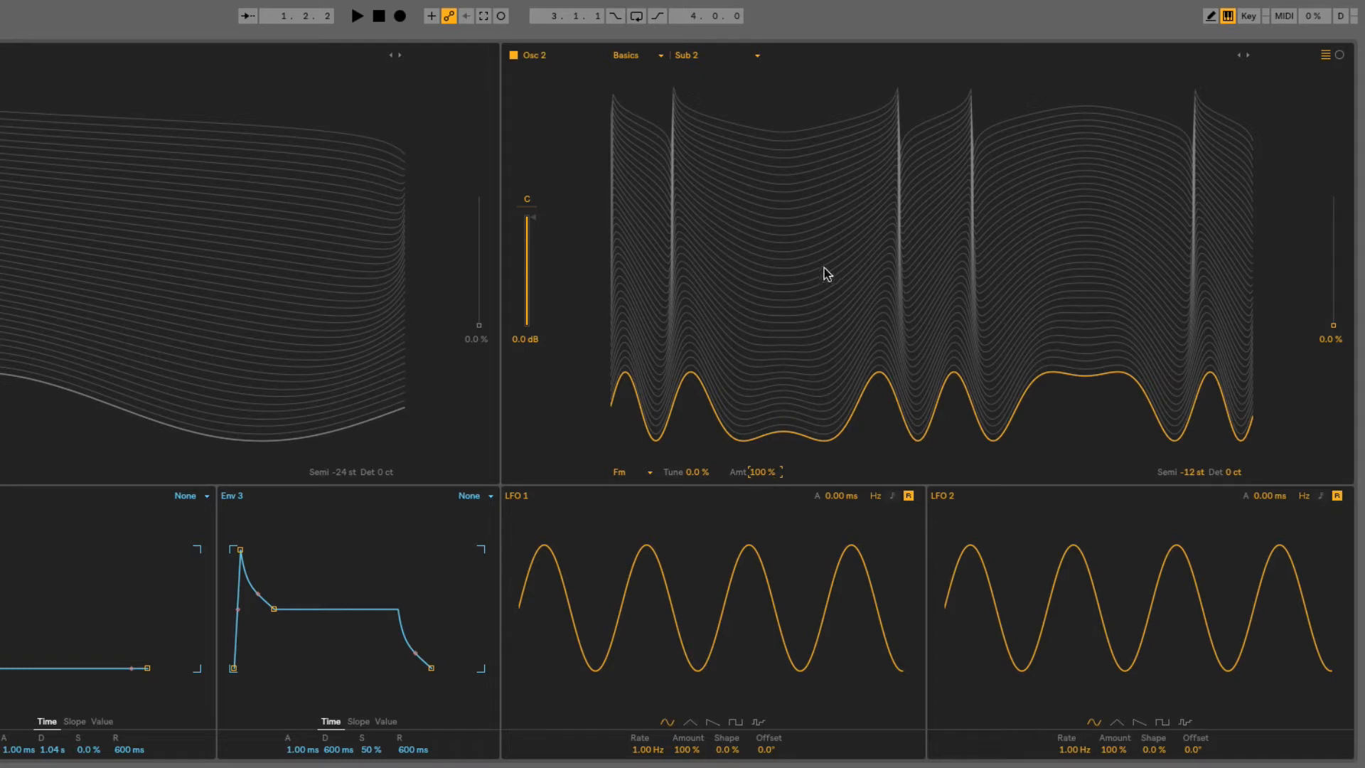
pyautogui.moveTo(1200, 327)
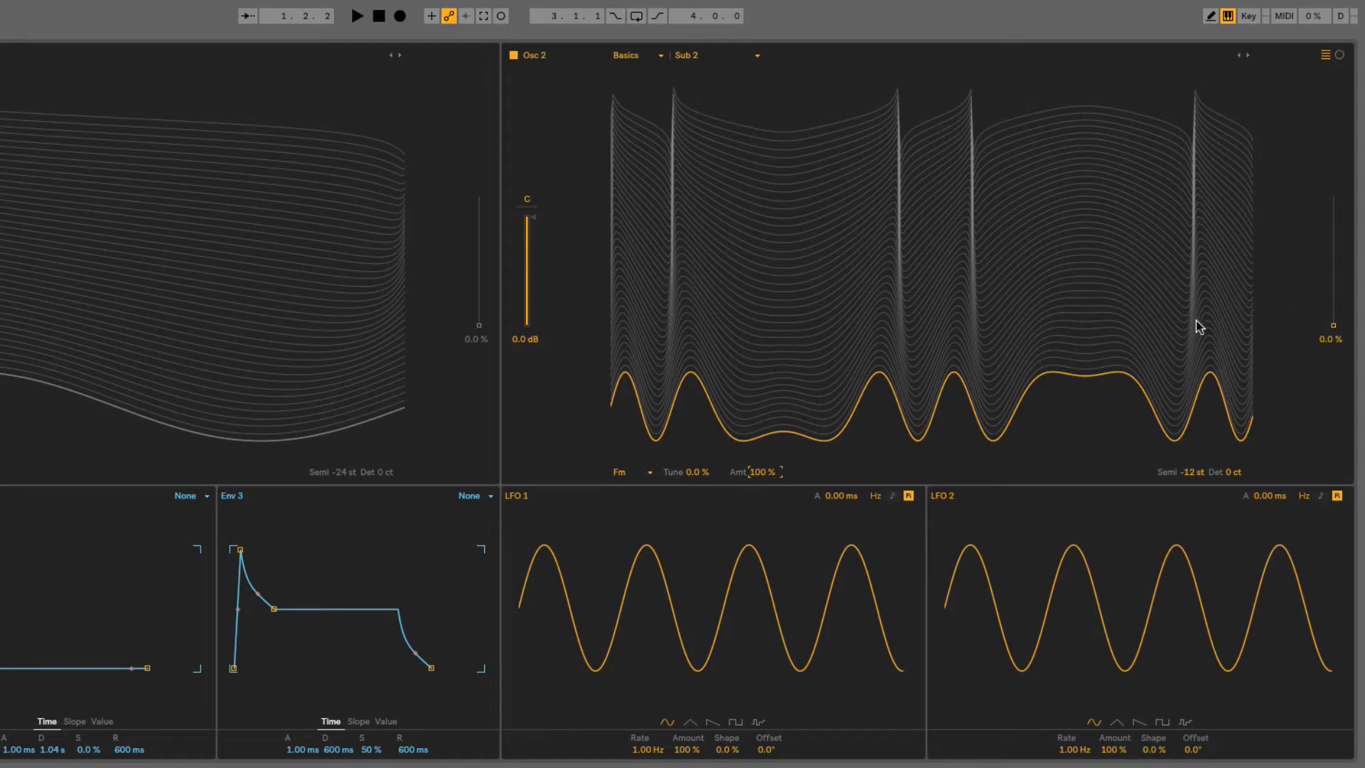
pyautogui.moveTo(1332, 324); pyautogui.dragTo(1332, 279)
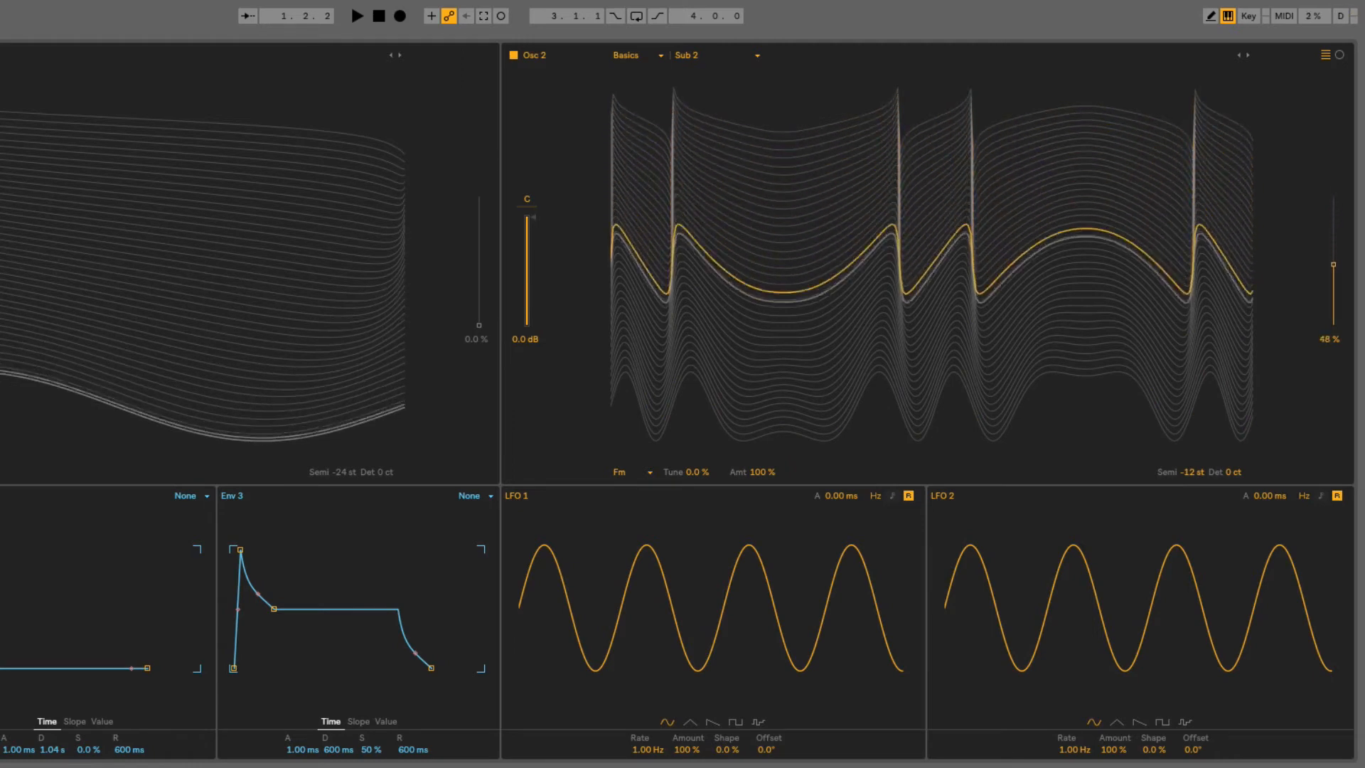
pyautogui.moveTo(1332, 265); pyautogui.dragTo(1332, 279)
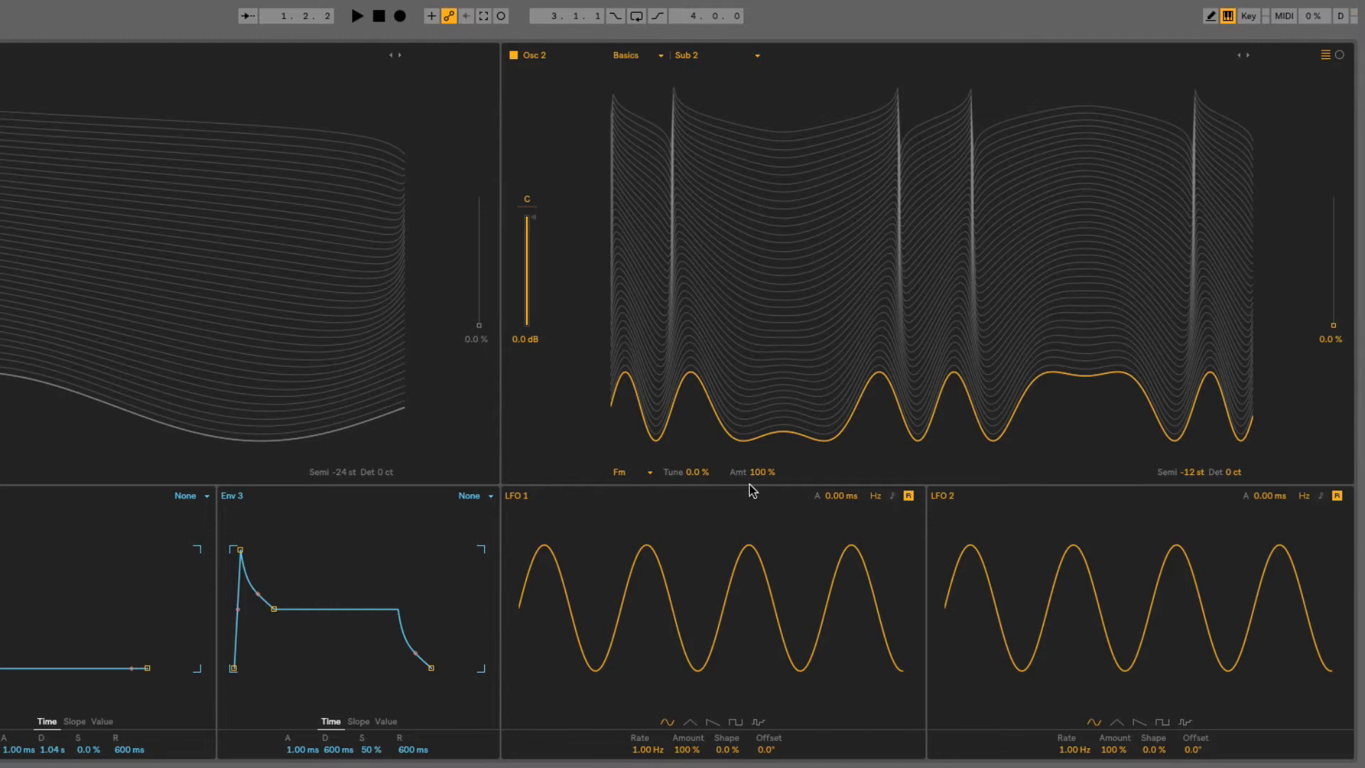
pyautogui.moveTo(697, 482)
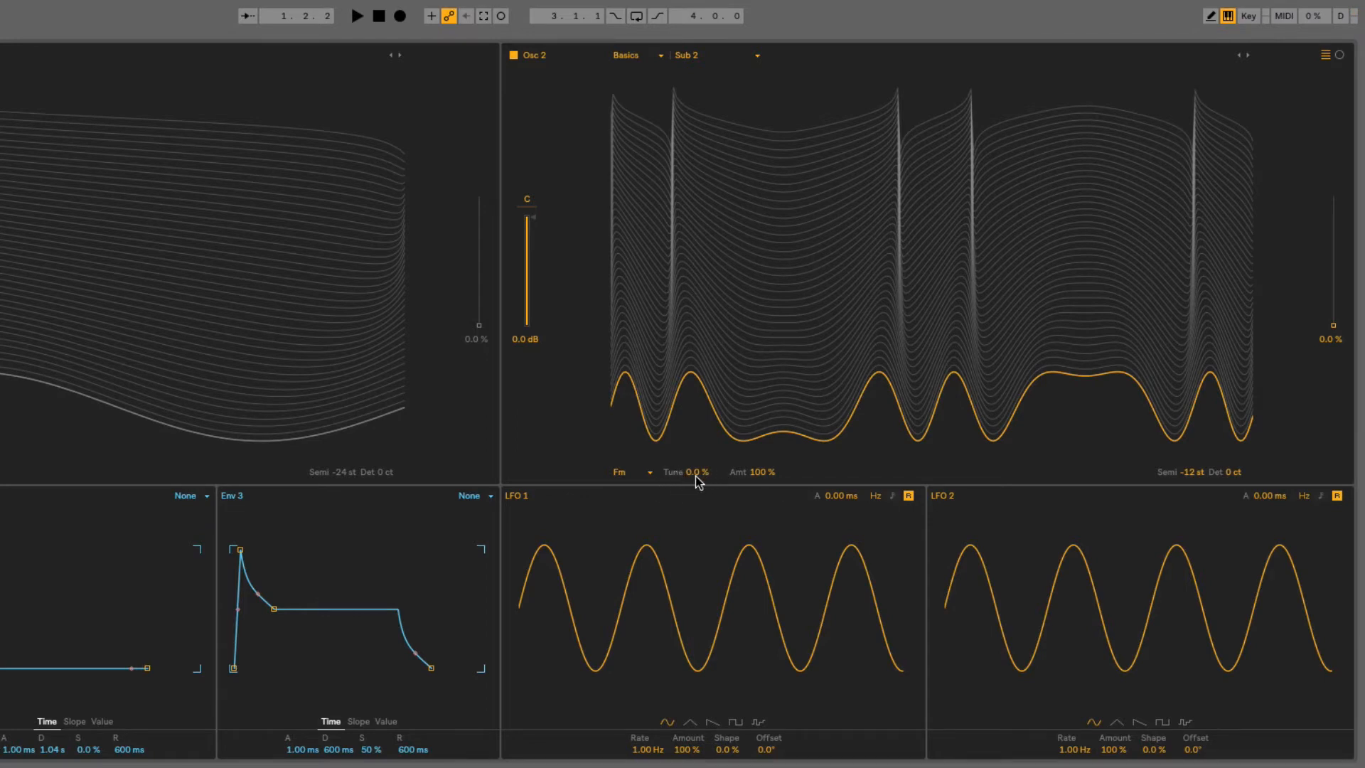
pyautogui.moveTo(696, 488)
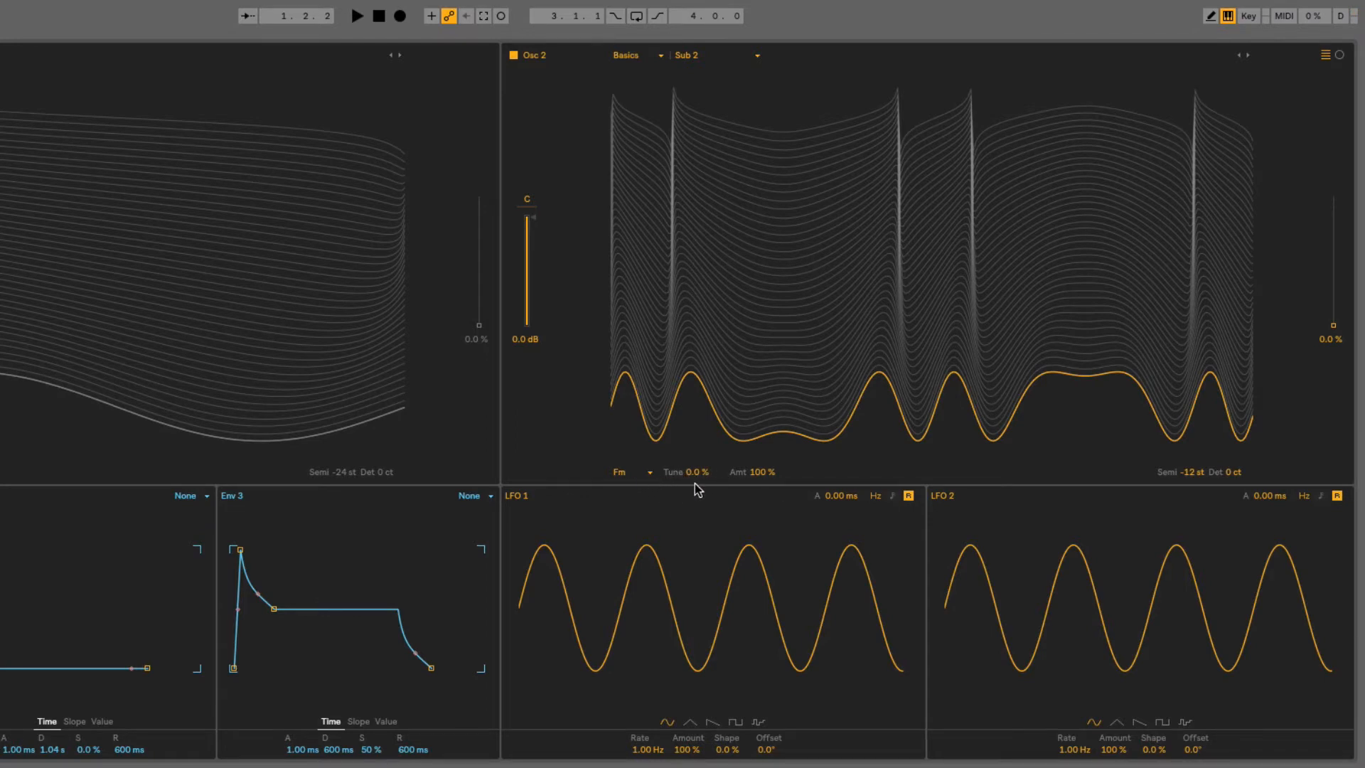
pyautogui.moveTo(718, 488)
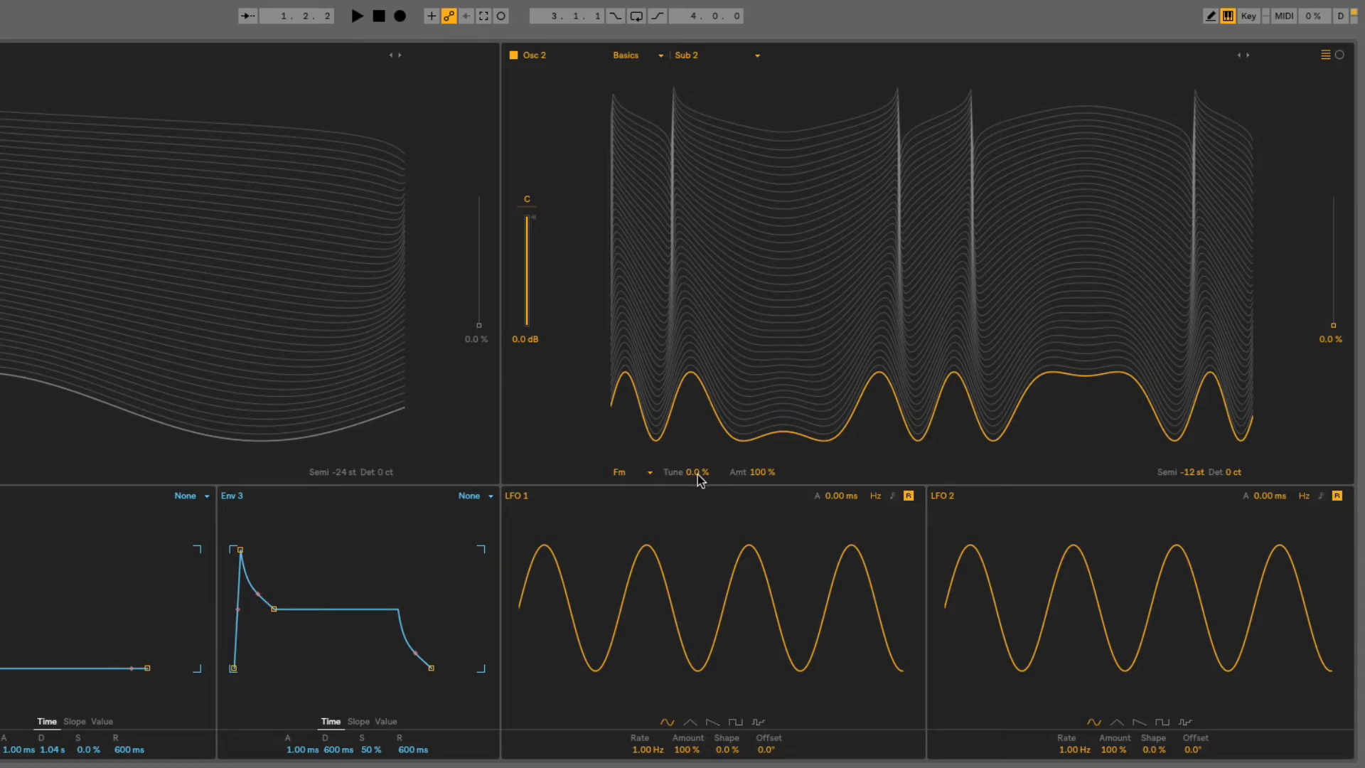
# Sweep Osc 2's FM tune through 50%, 70%, 28%, 31% and -28%, ending at -100%
pyautogui.moveTo(693, 472); pyautogui.dragTo(693, 418)
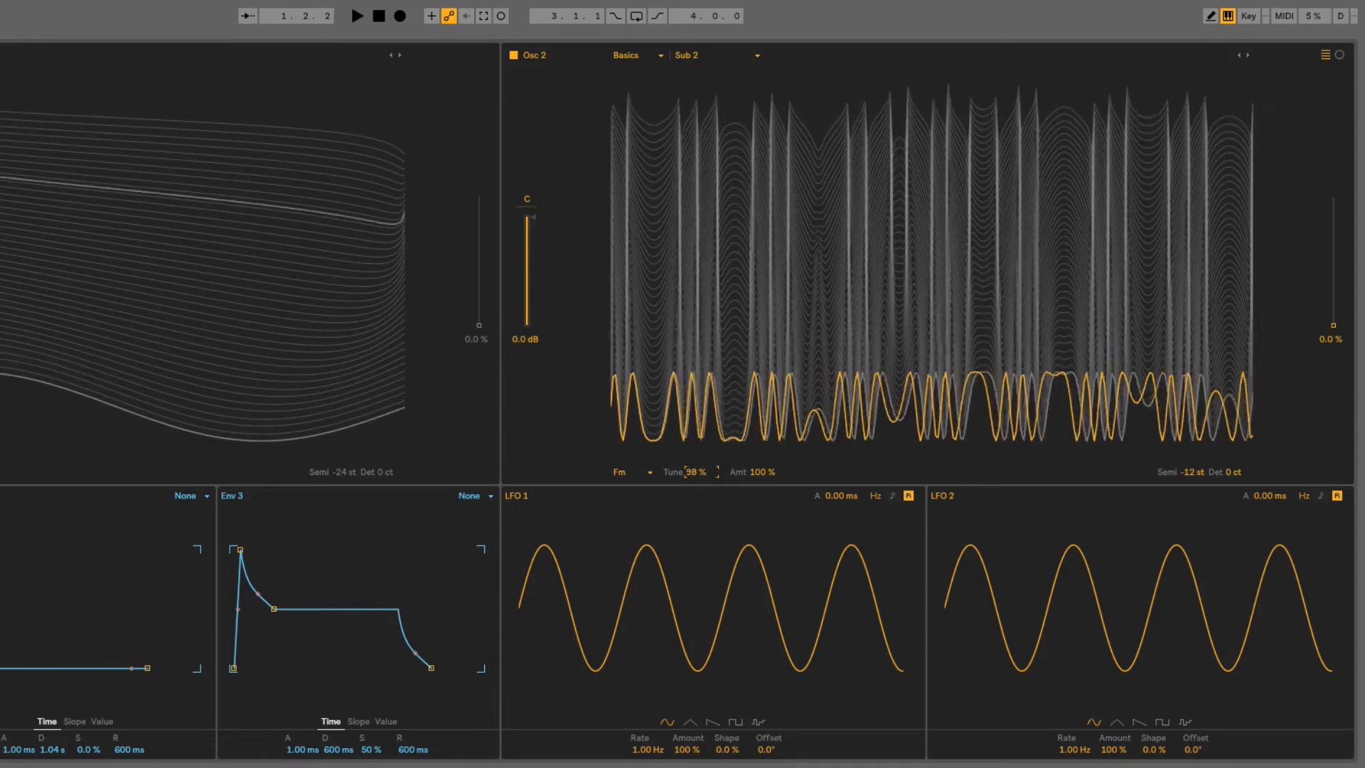
pyautogui.moveTo(693, 472); pyautogui.dragTo(697, 481)
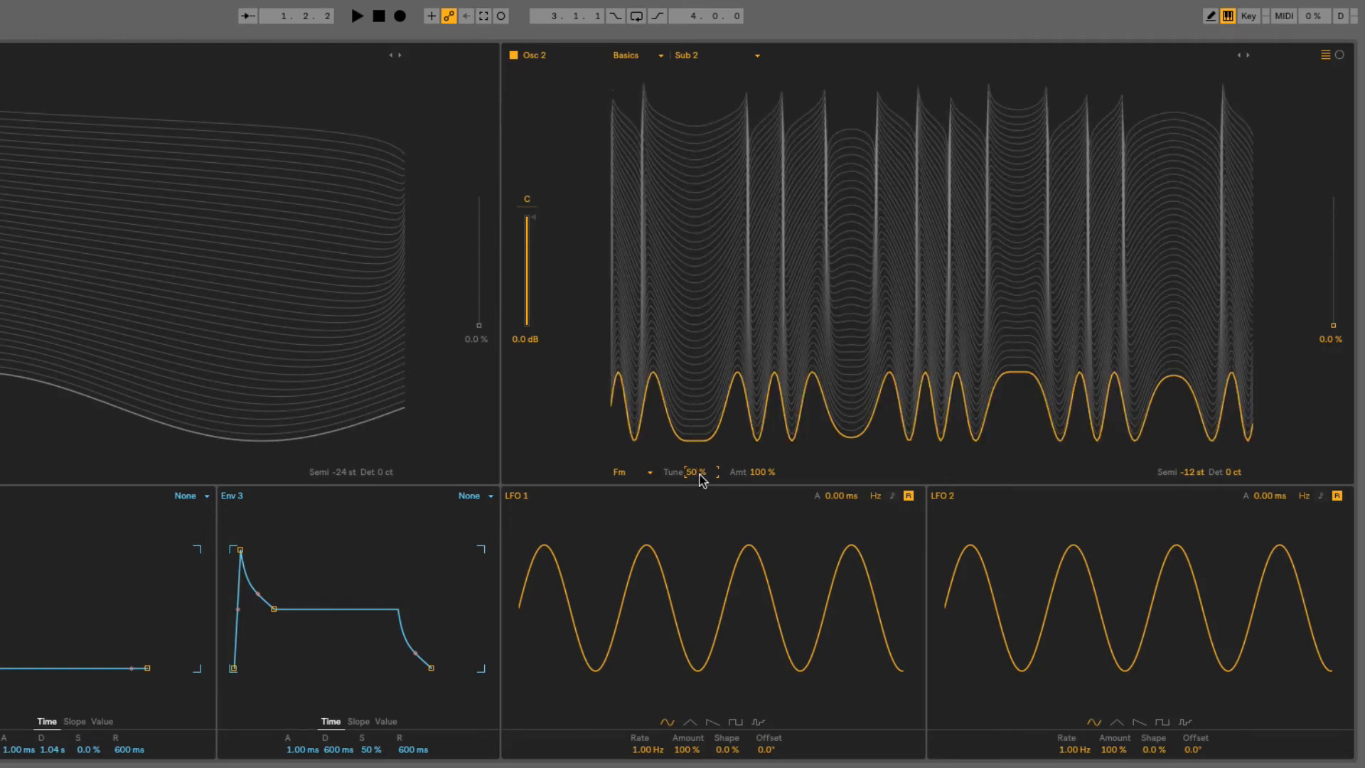
pyautogui.moveTo(697, 472); pyautogui.dragTo(705, 461)
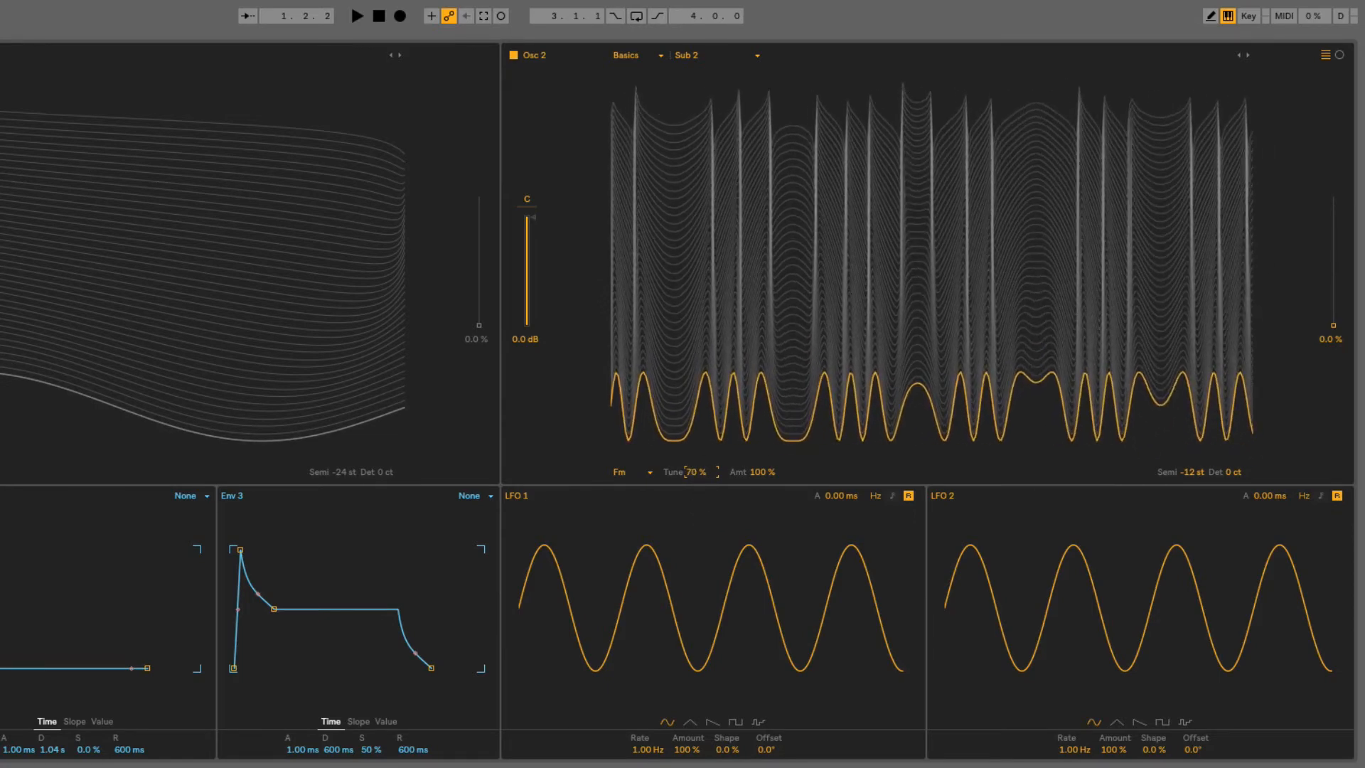
pyautogui.moveTo(692, 472); pyautogui.dragTo(693, 483)
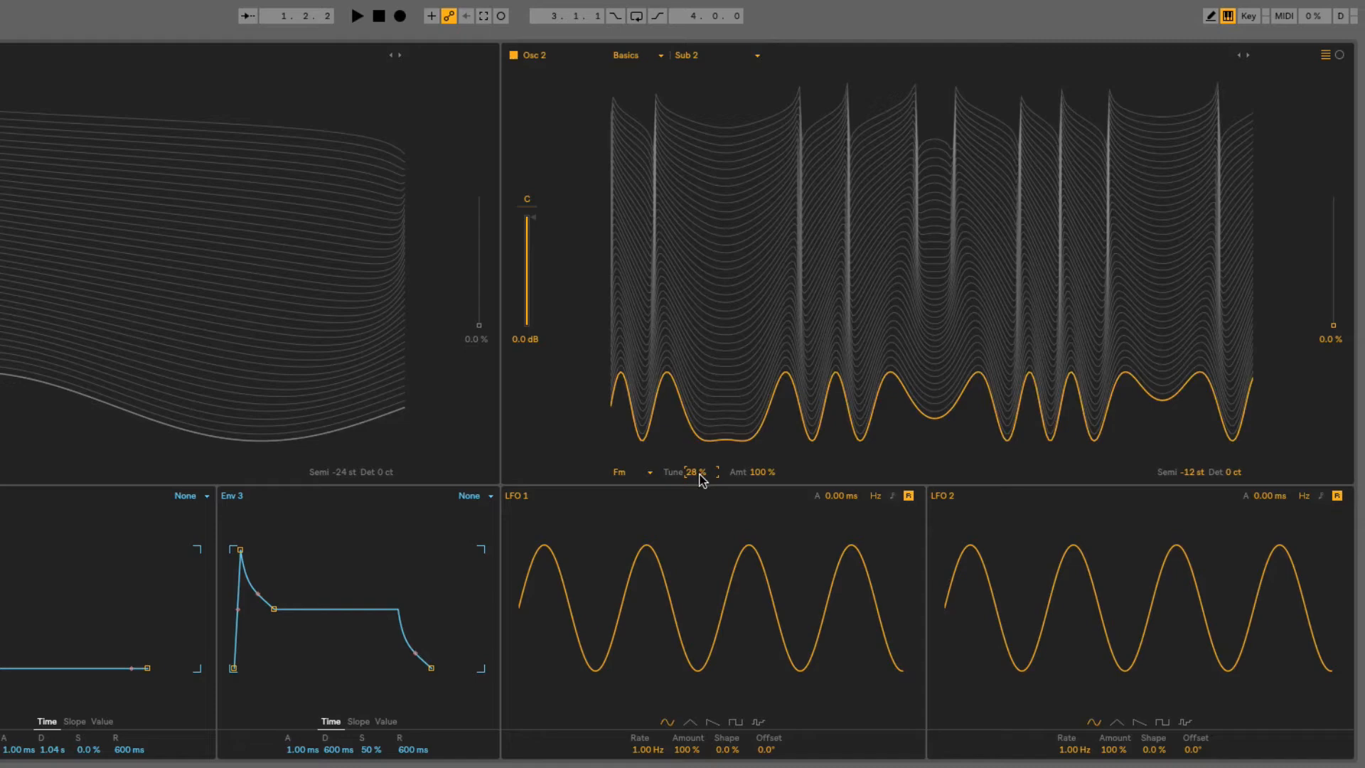
pyautogui.moveTo(692, 472); pyautogui.dragTo(693, 488)
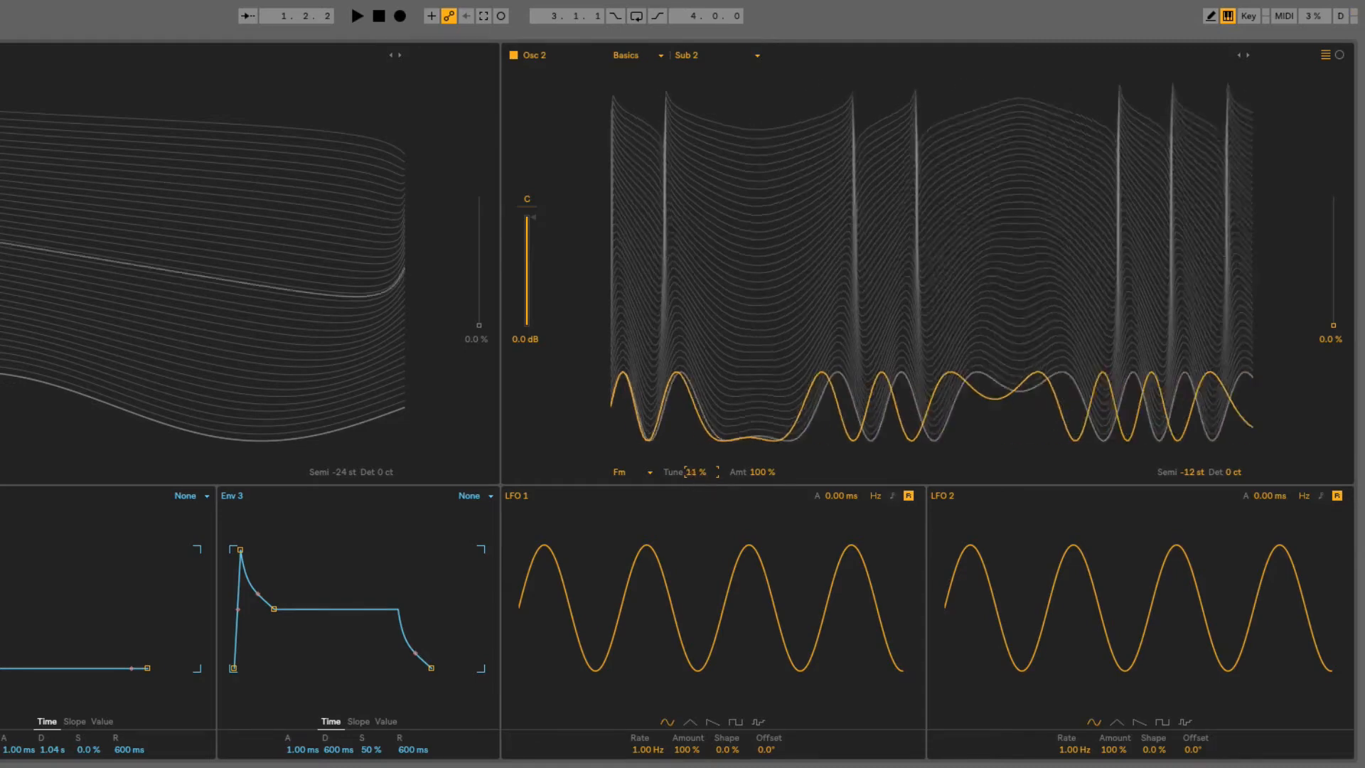
pyautogui.moveTo(697, 470); pyautogui.dragTo(696, 488)
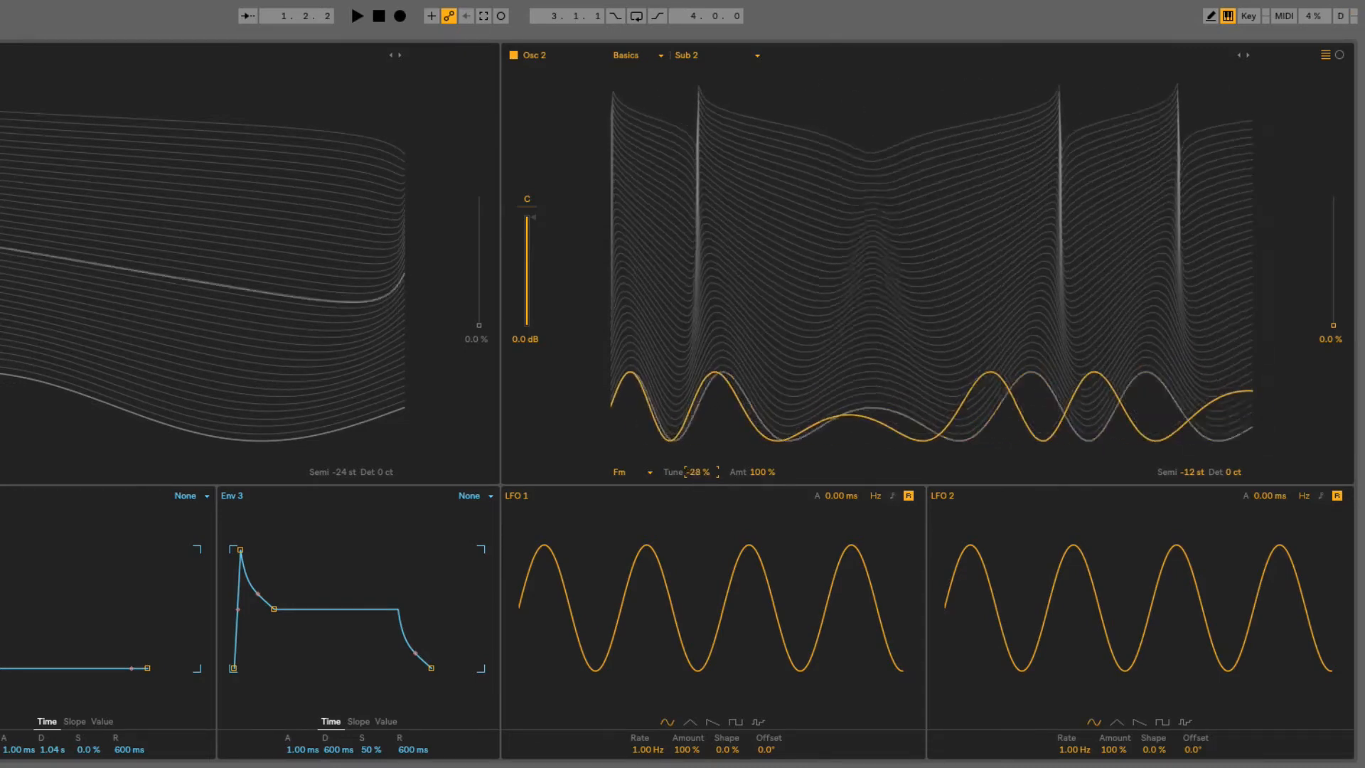
pyautogui.moveTo(694, 472); pyautogui.dragTo(694, 481)
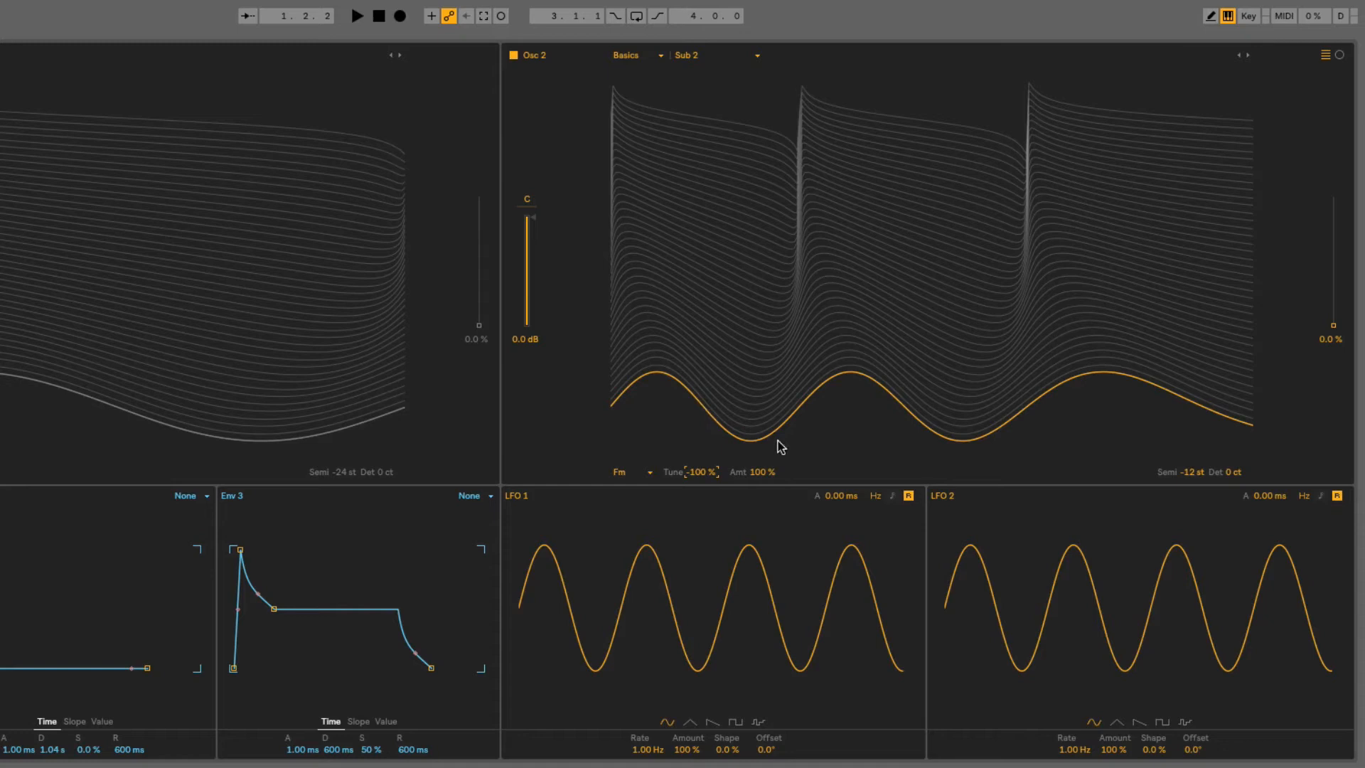
pyautogui.moveTo(715, 402)
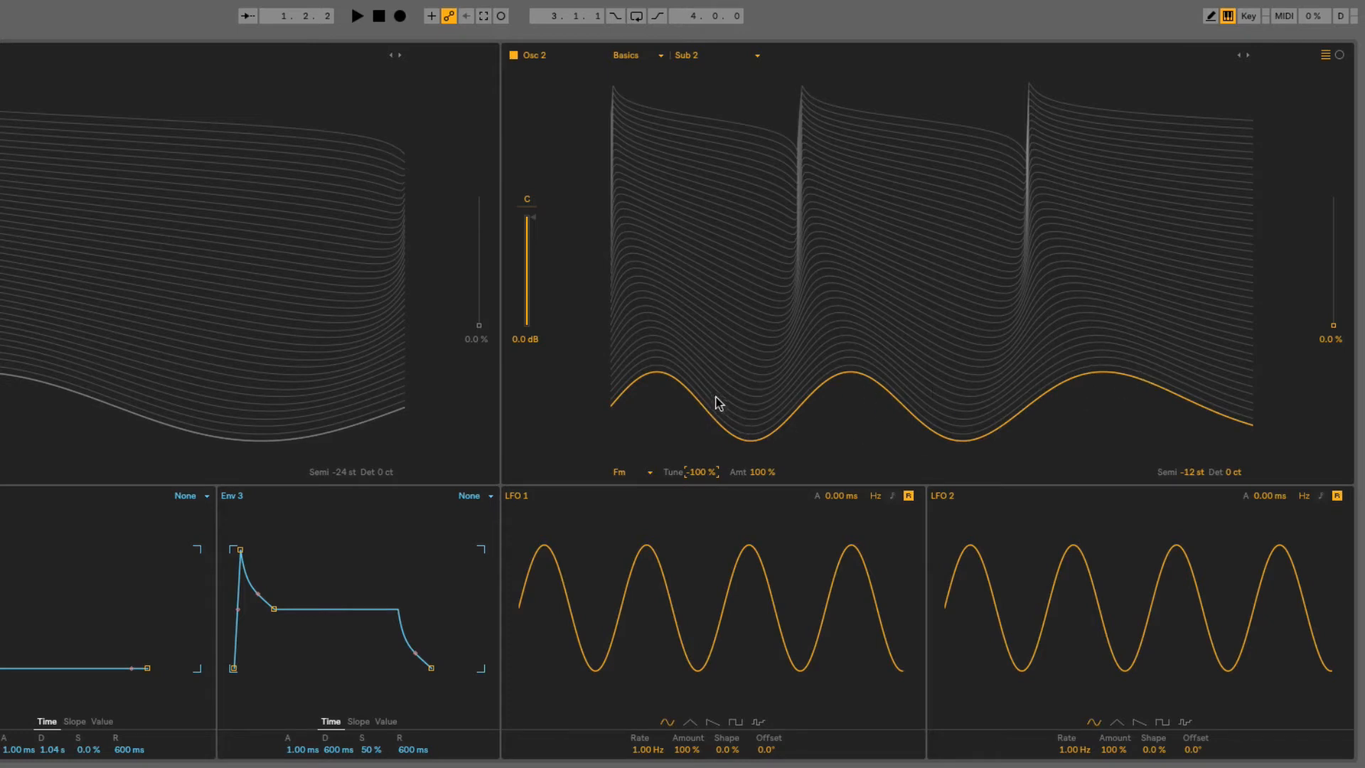
pyautogui.moveTo(138, 344)
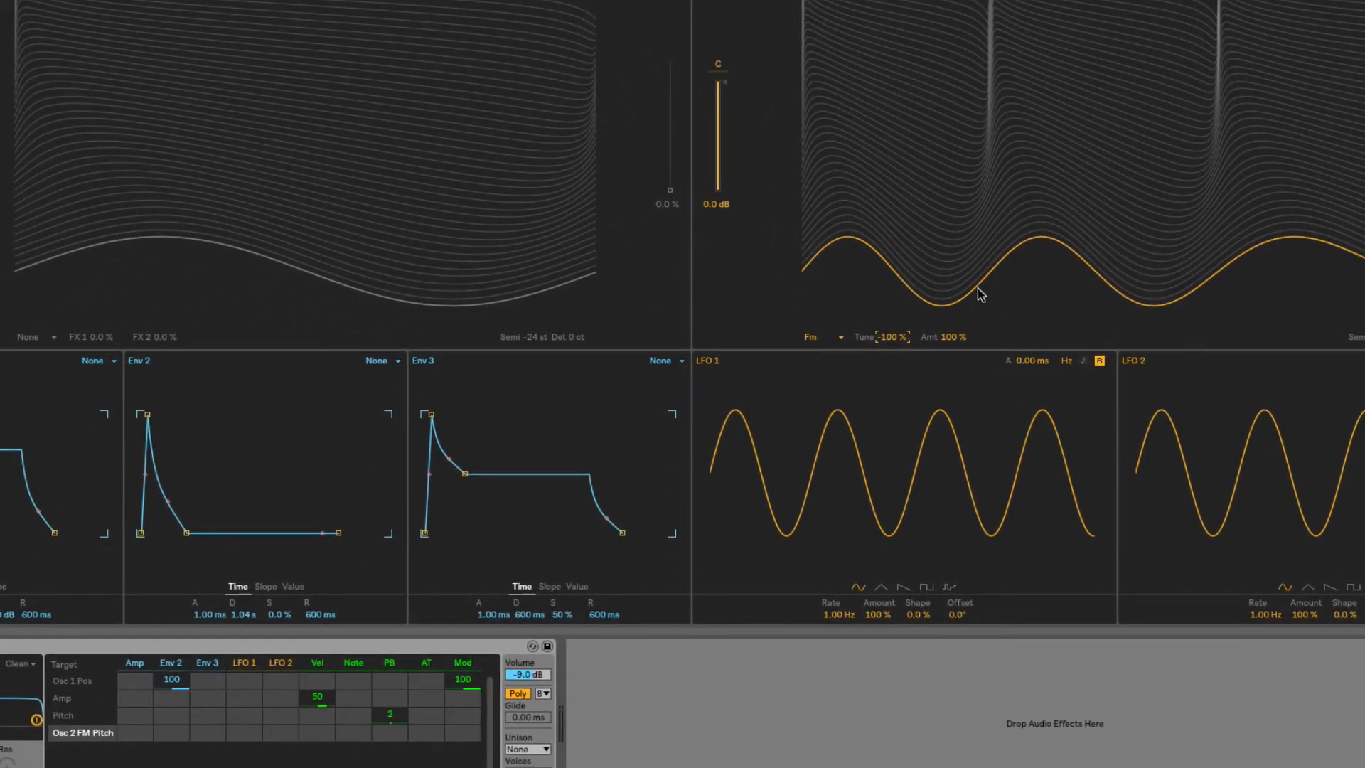
pyautogui.moveTo(168, 751)
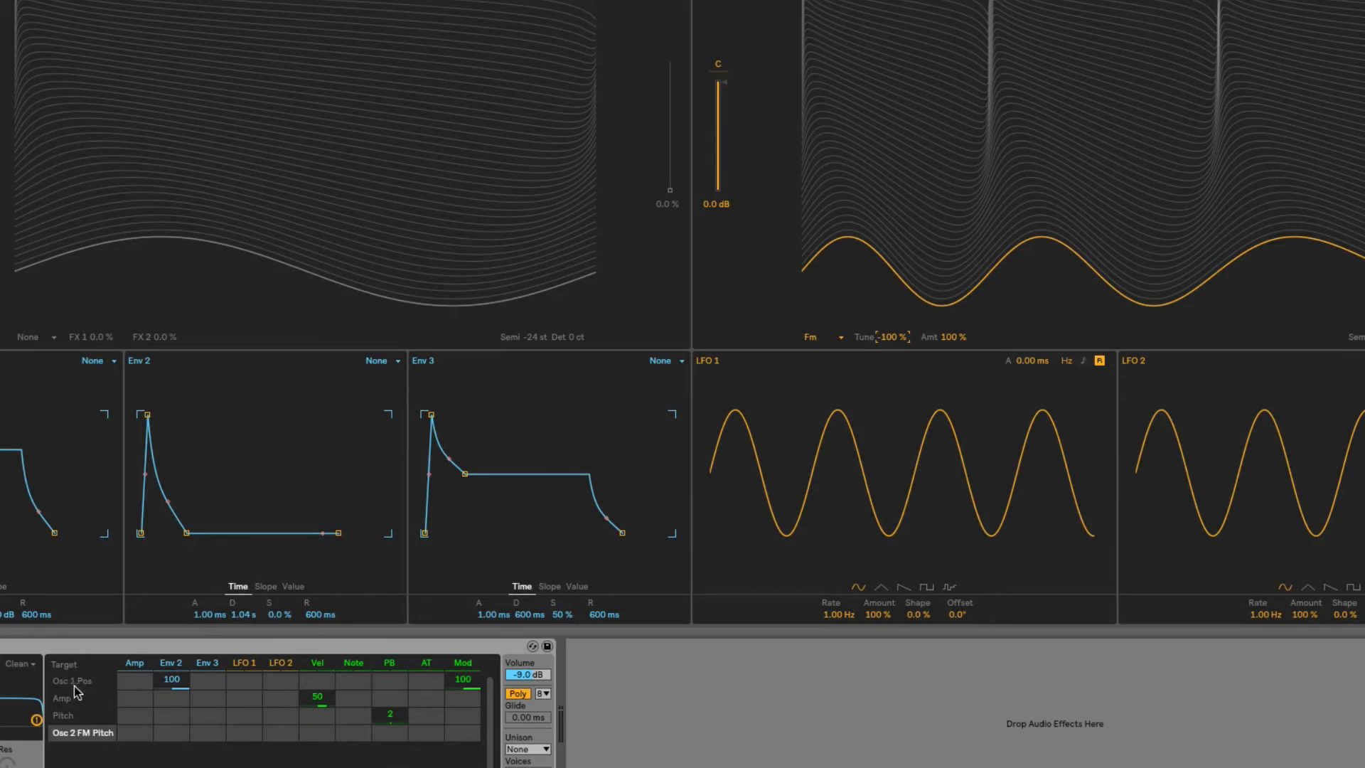
pyautogui.moveTo(956, 367)
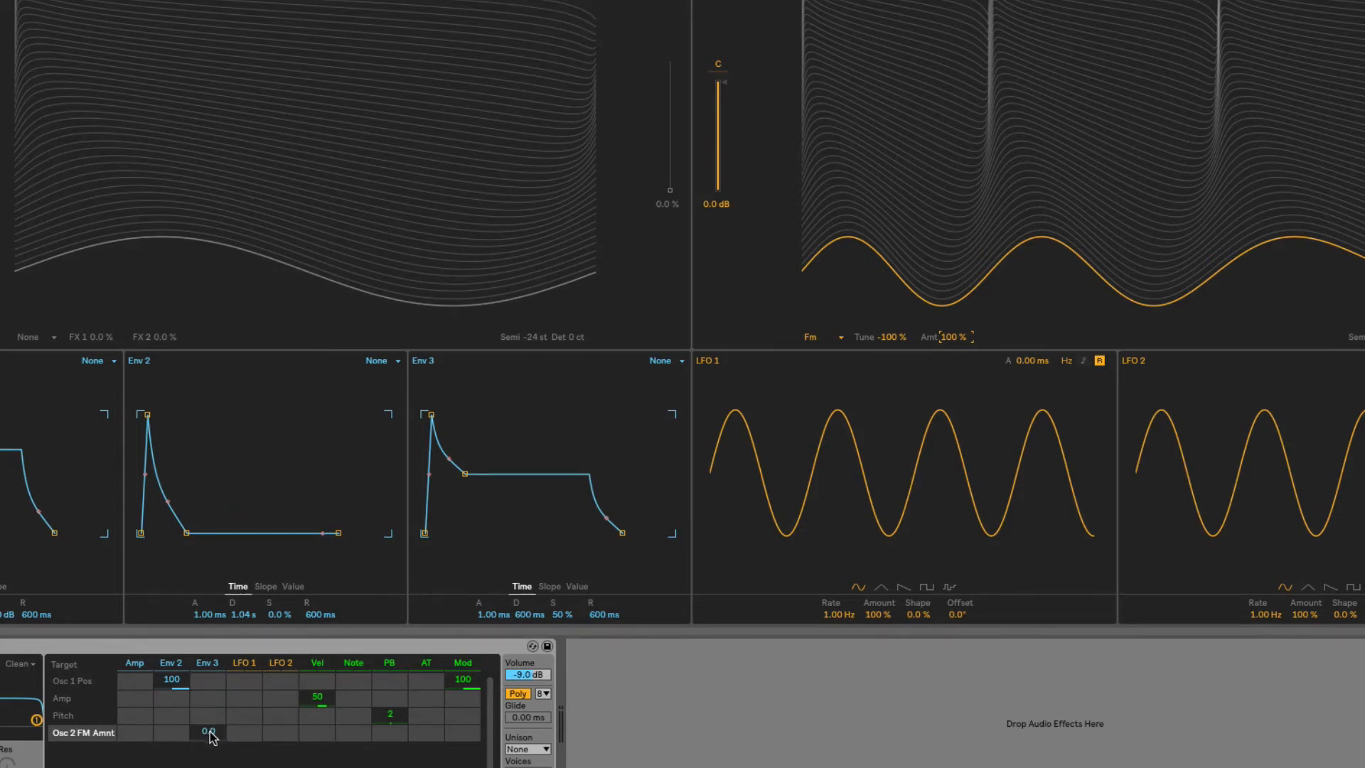
# Set Env 3's modulation amount on the Osc 2 FM Amnt matrix cell
pyautogui.moveTo(208, 731); pyautogui.dragTo(208, 697)
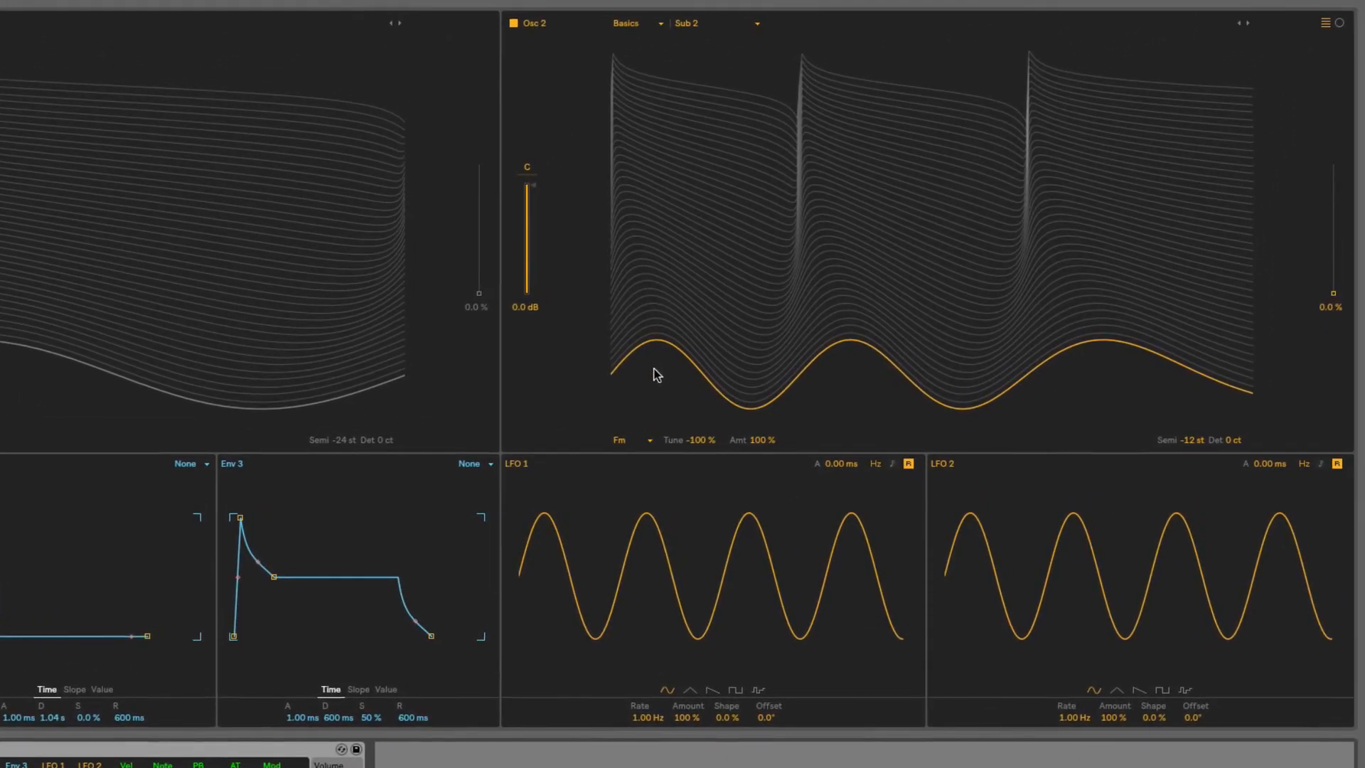
pyautogui.moveTo(765, 447)
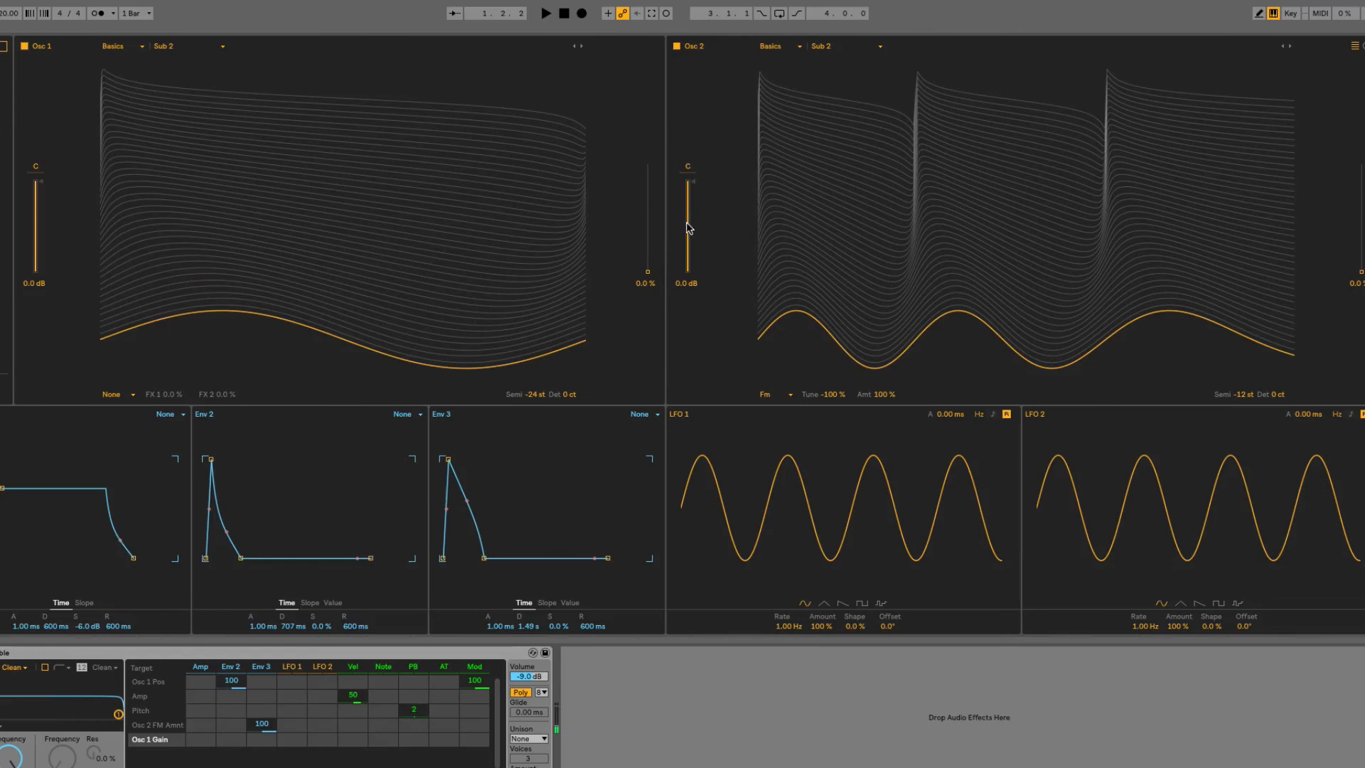
# Audition Osc 1's level around -8 dB and -5.9 dB, then restore it to 0 dB
pyautogui.moveTo(40, 183); pyautogui.dragTo(40, 234)
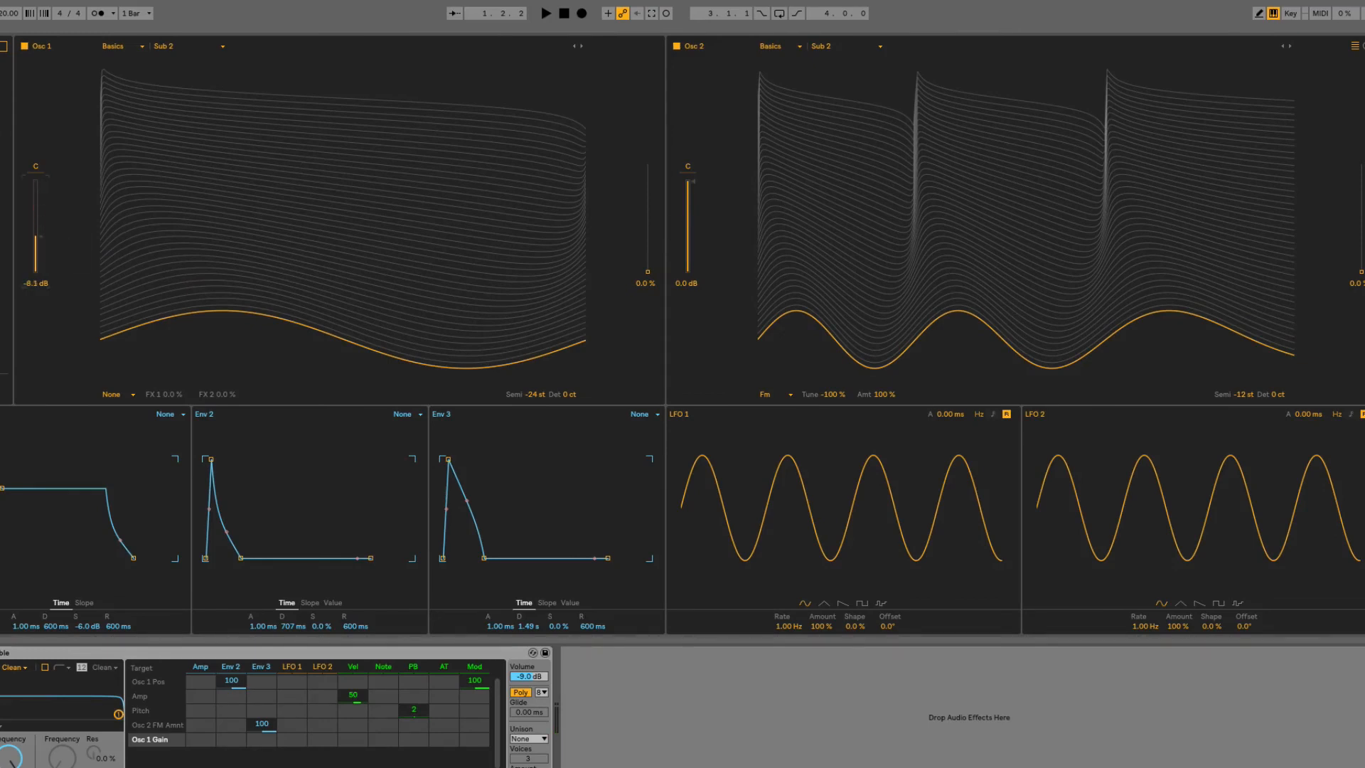
pyautogui.moveTo(39, 243); pyautogui.dragTo(39, 185)
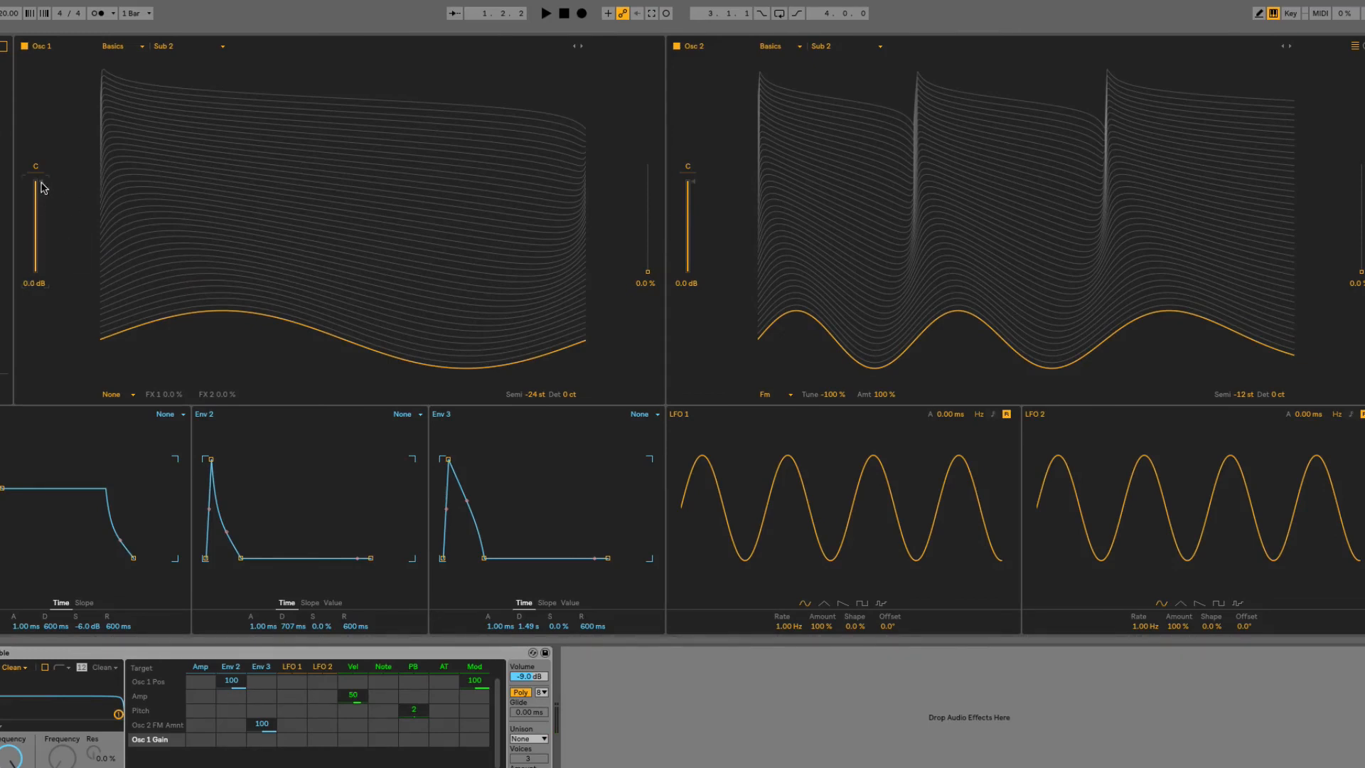
pyautogui.moveTo(37, 188); pyautogui.dragTo(37, 241)
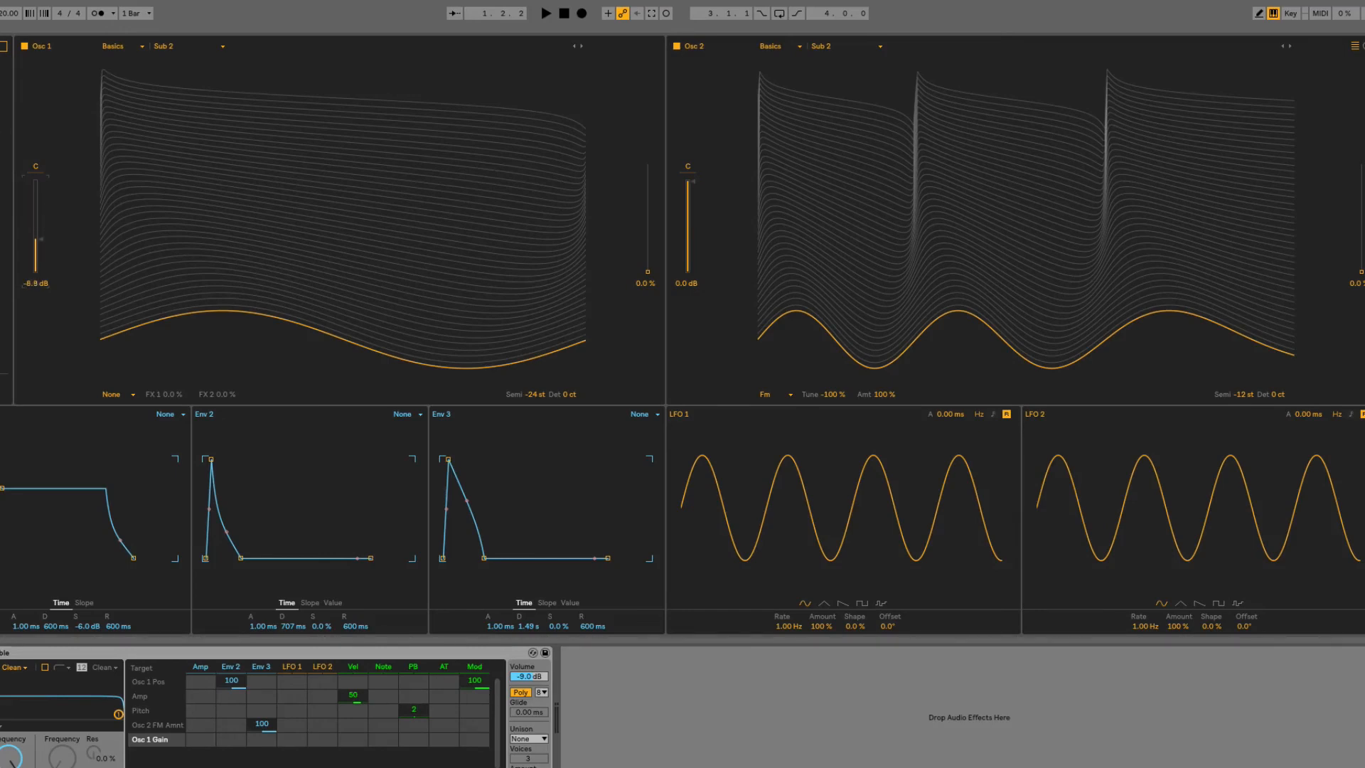
pyautogui.moveTo(35, 241); pyautogui.dragTo(36, 238)
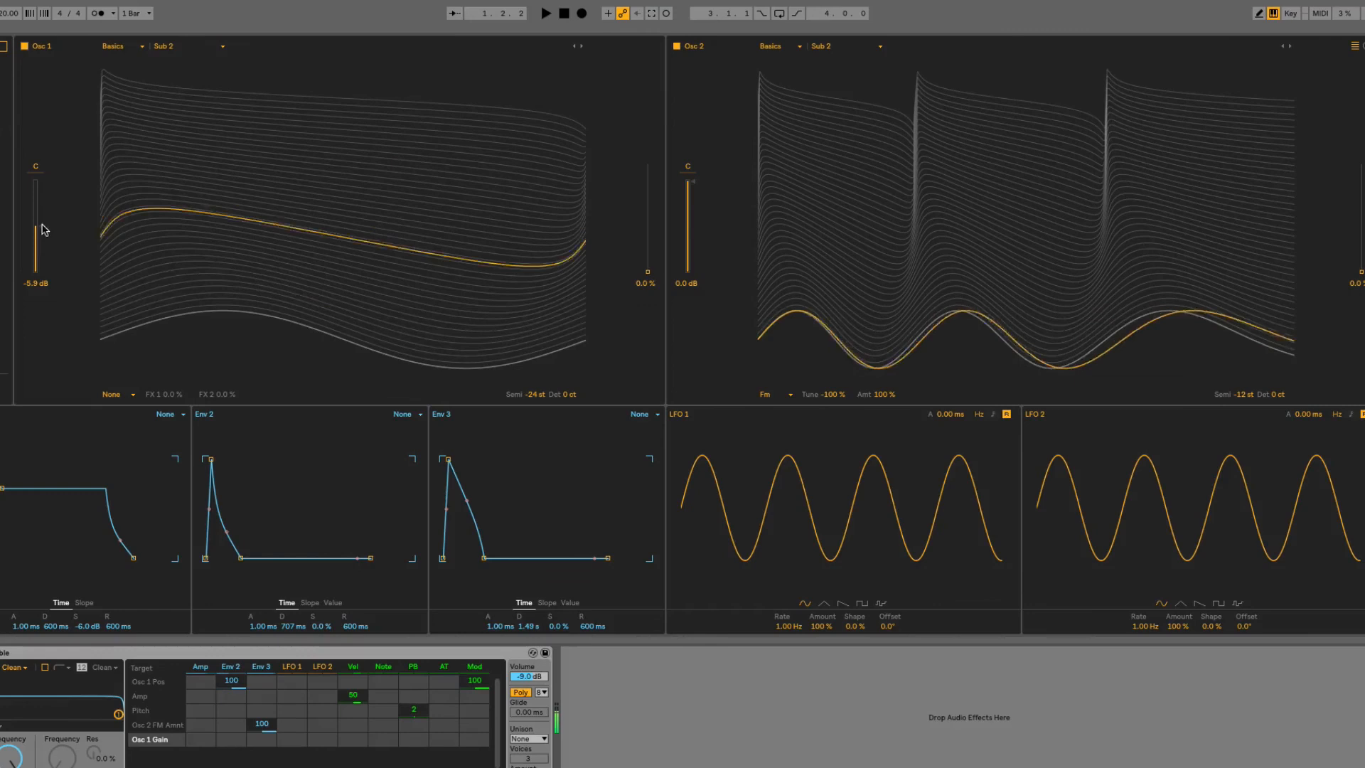
pyautogui.moveTo(35, 230); pyautogui.dragTo(36, 224)
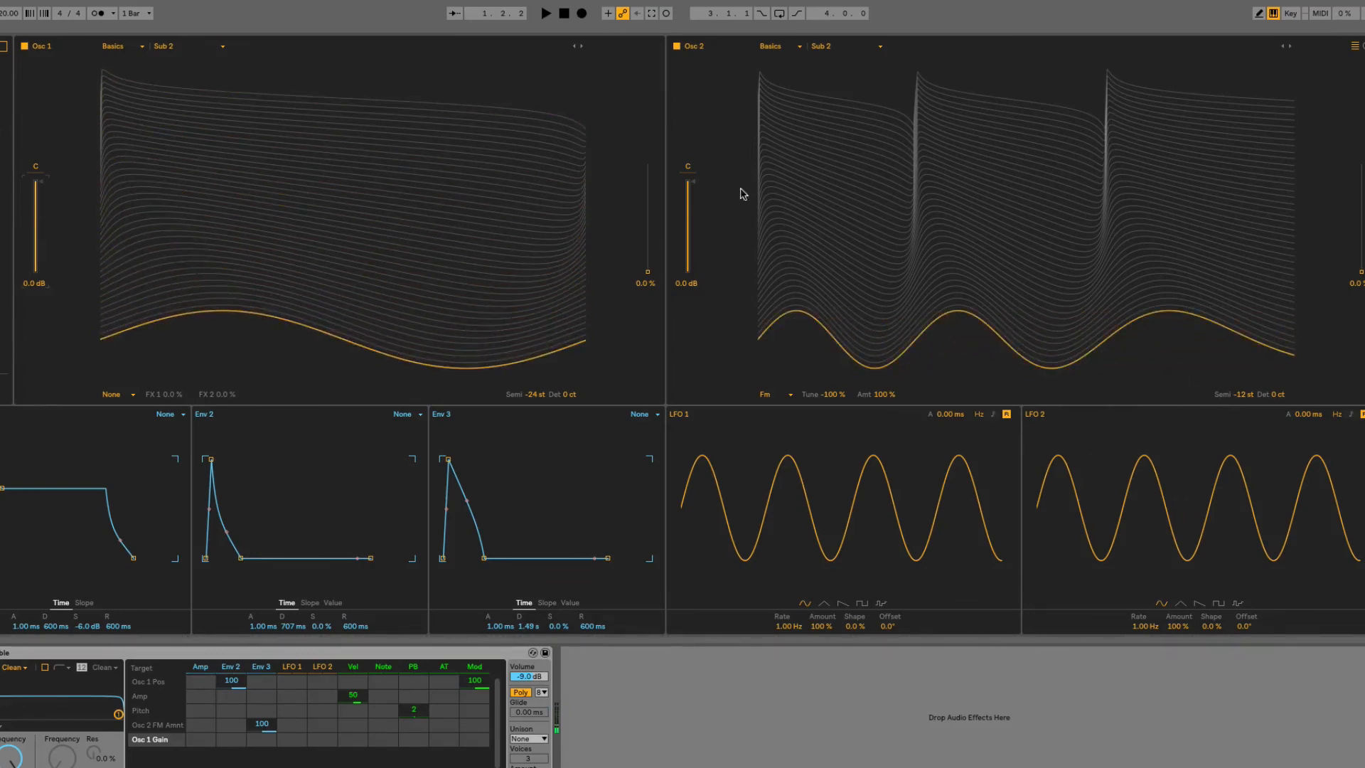
# Turn Osc 2's level down to about -4.6 dB
pyautogui.moveTo(689, 183); pyautogui.dragTo(688, 213)
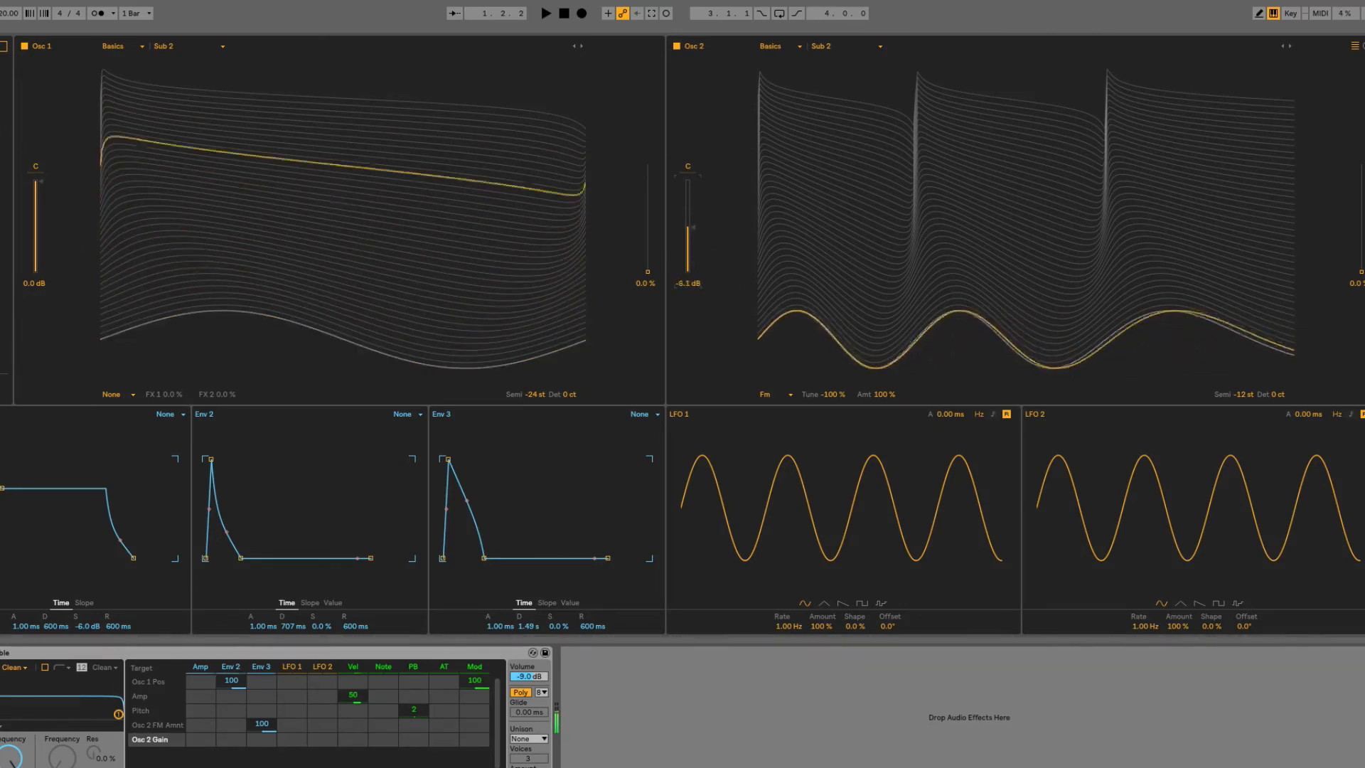
pyautogui.moveTo(689, 253); pyautogui.dragTo(689, 217)
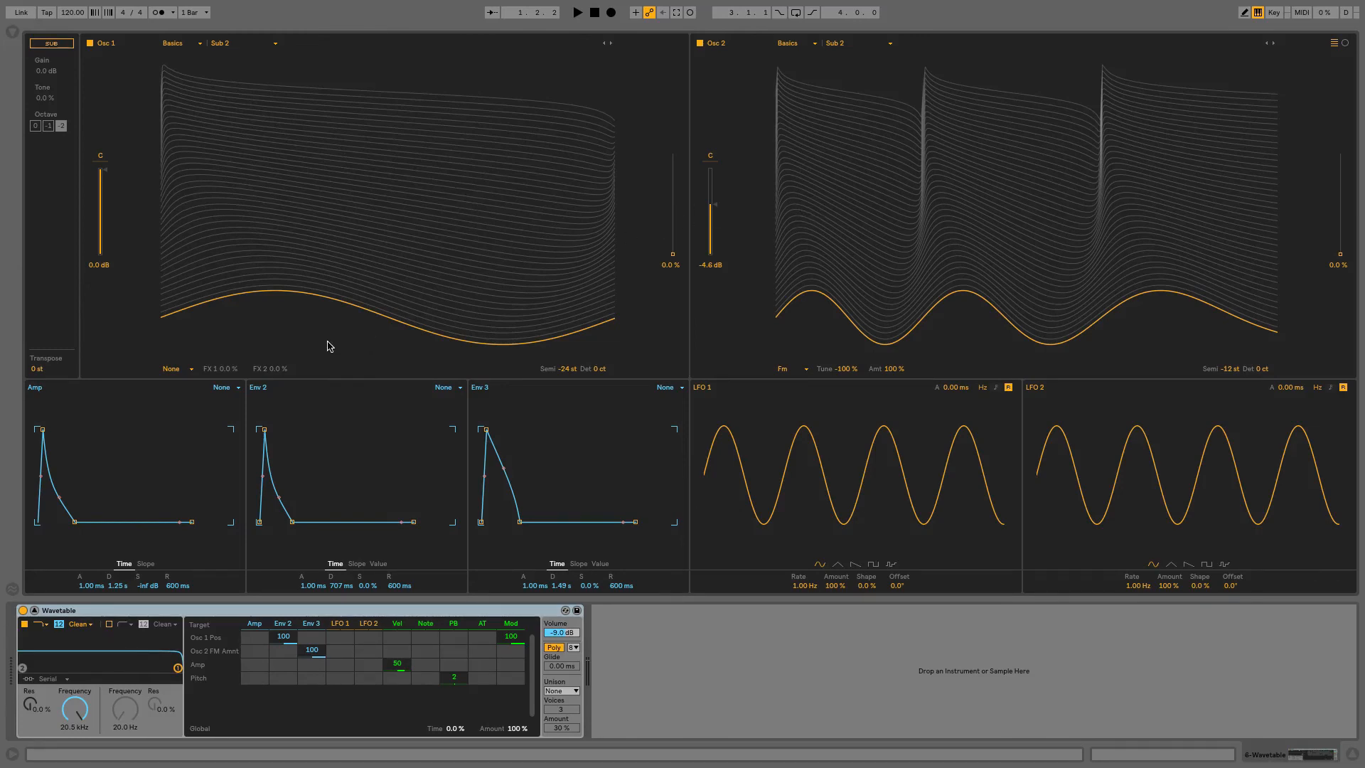
pyautogui.moveTo(140, 356)
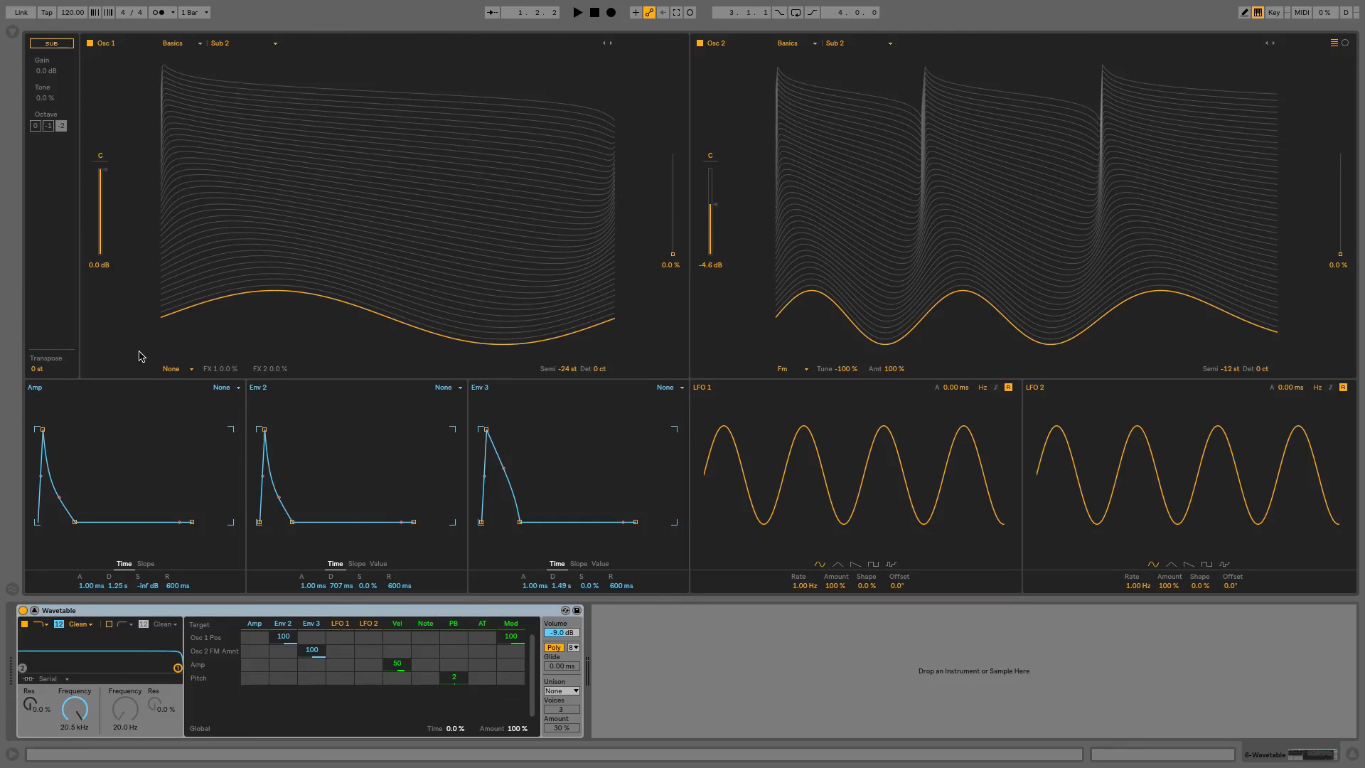